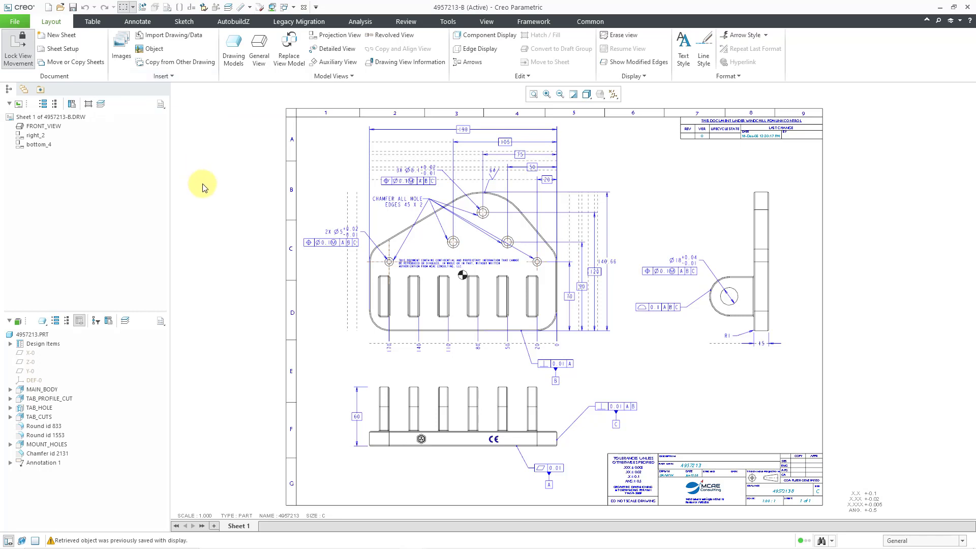
mouse_move(193, 181)
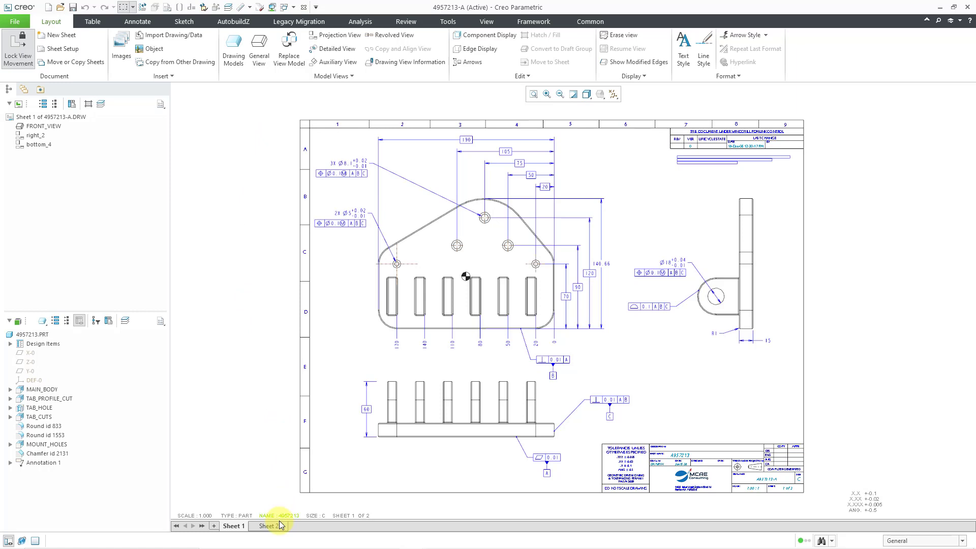
- Bring up the 4957213-A drawing window to look over its sheets
click(465, 140)
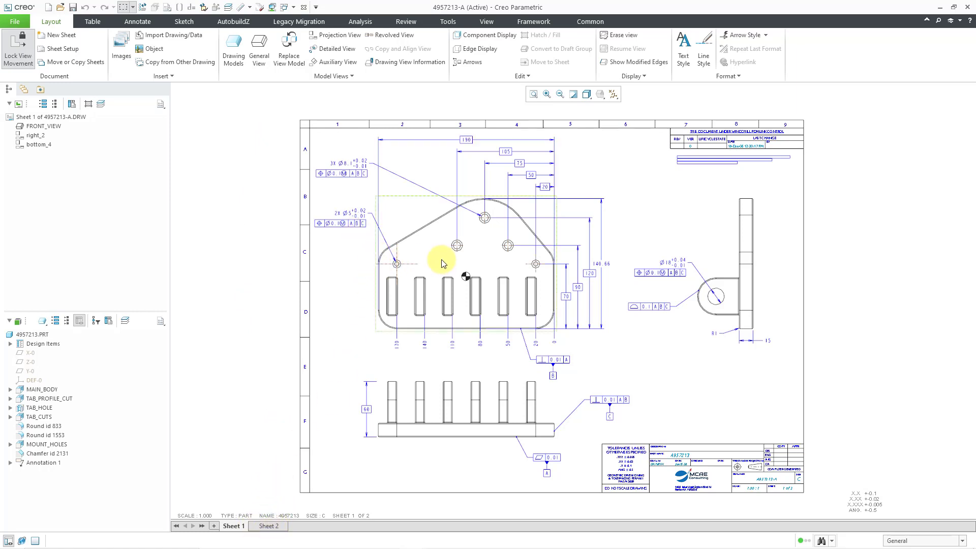
mouse_move(622, 222)
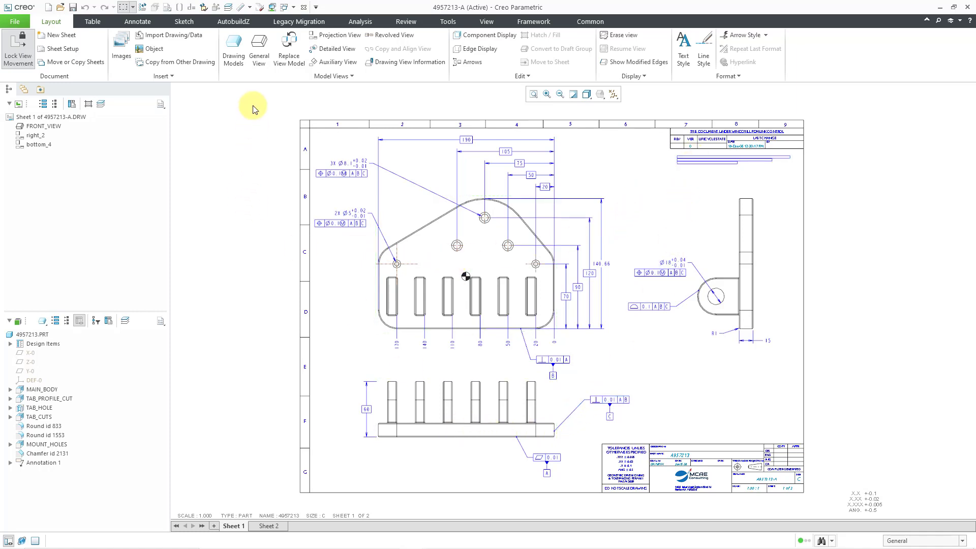
- Switch to drawing 4957213-B and erase the undisplayed 4957213-A.DRW from the session
click(316, 7)
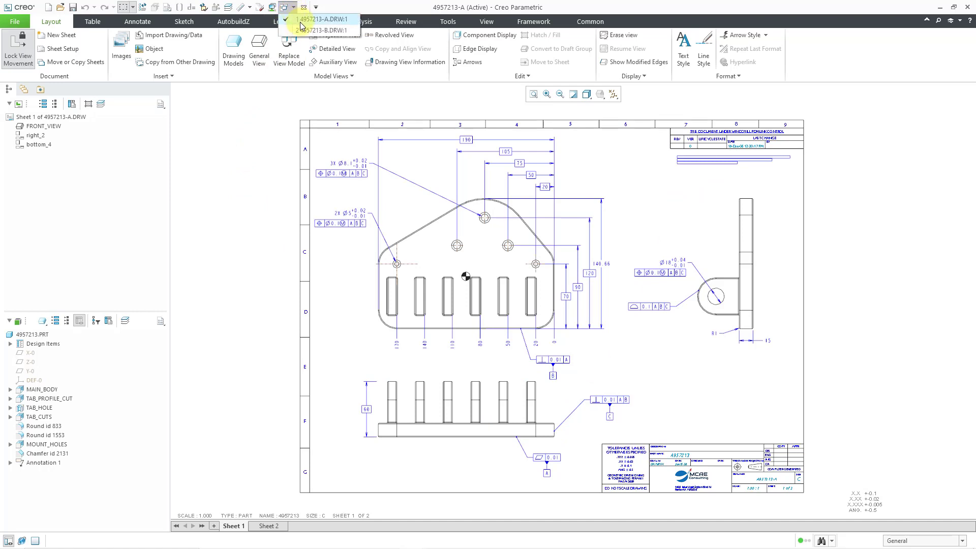
click(321, 30)
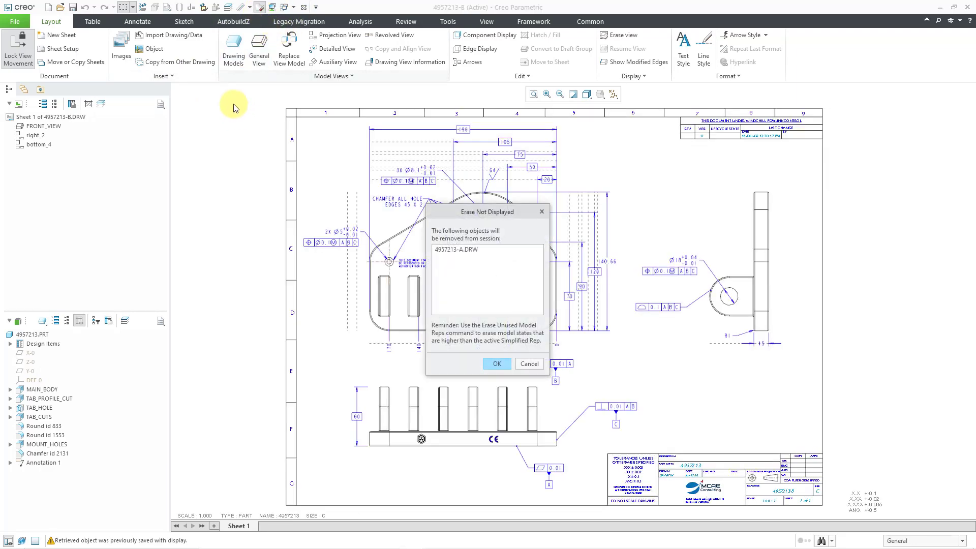
click(496, 364)
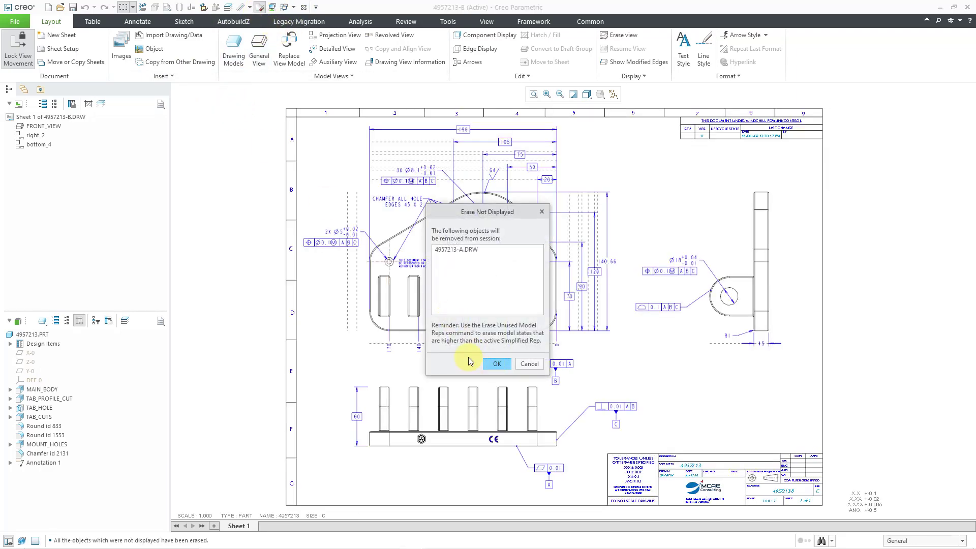
click(497, 363)
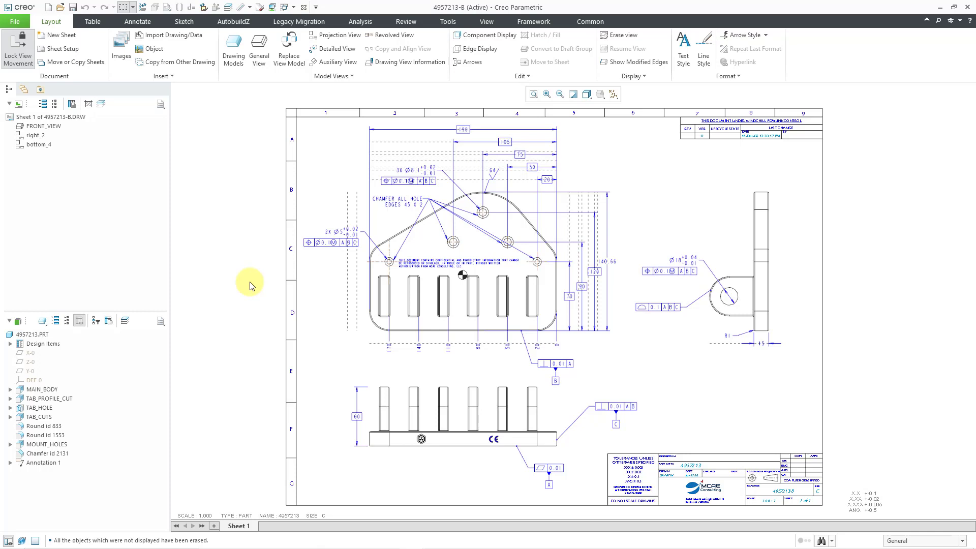
mouse_move(216, 154)
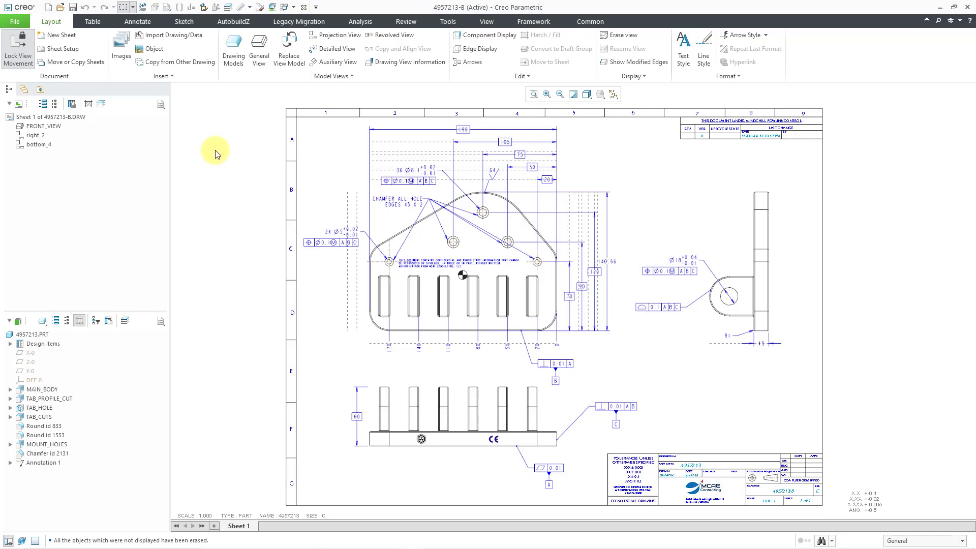
- Start an Add Overlay > Place Sheet operation on 4957213-B from the Insert options
click(163, 75)
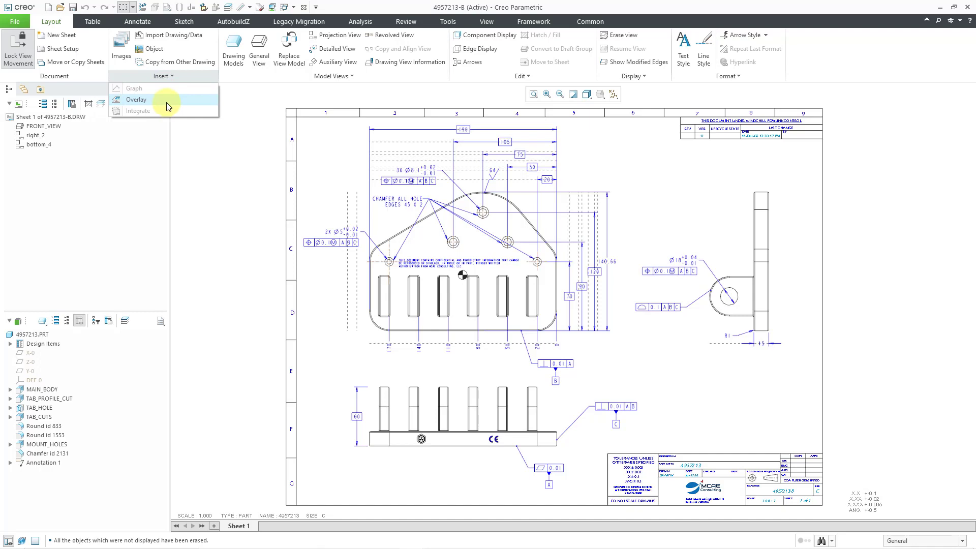
click(135, 99)
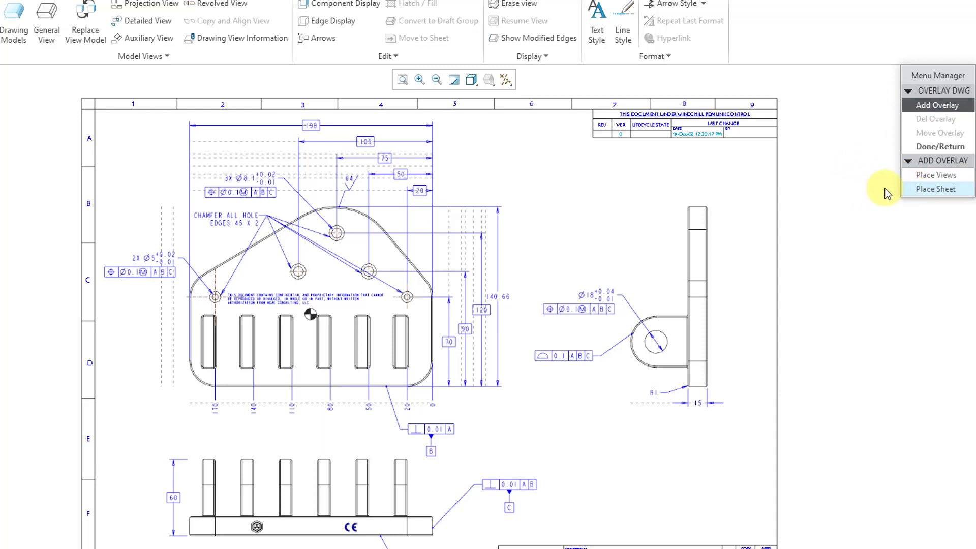
mouse_move(865, 190)
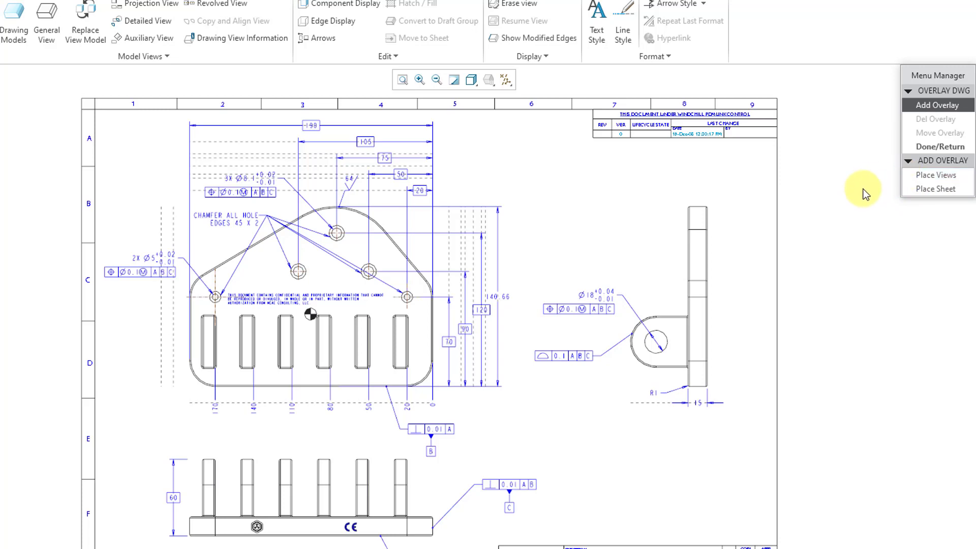
mouse_move(935, 189)
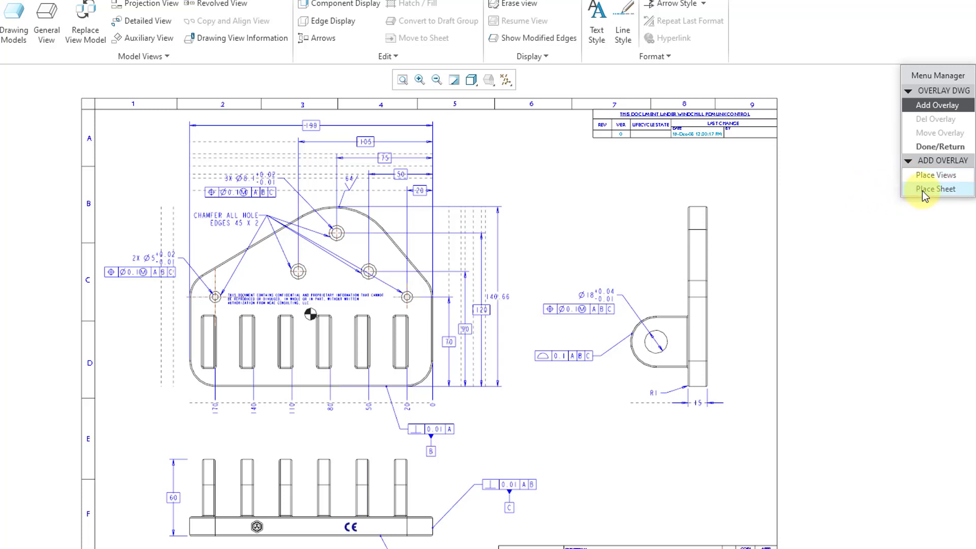
click(937, 188)
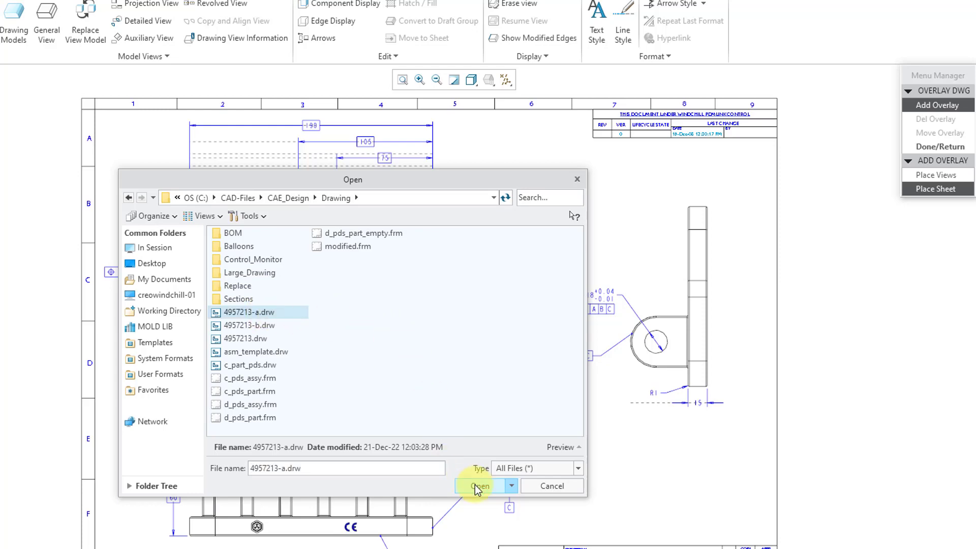
- Accept 4957213-a.drw as the overlay source so its sheet 1 callouts appear over B's views
click(478, 485)
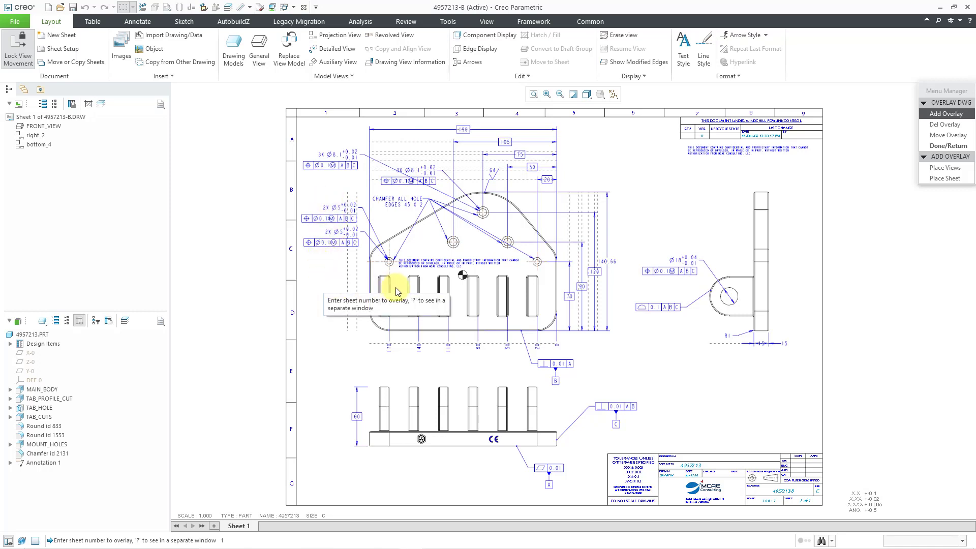
mouse_move(418, 270)
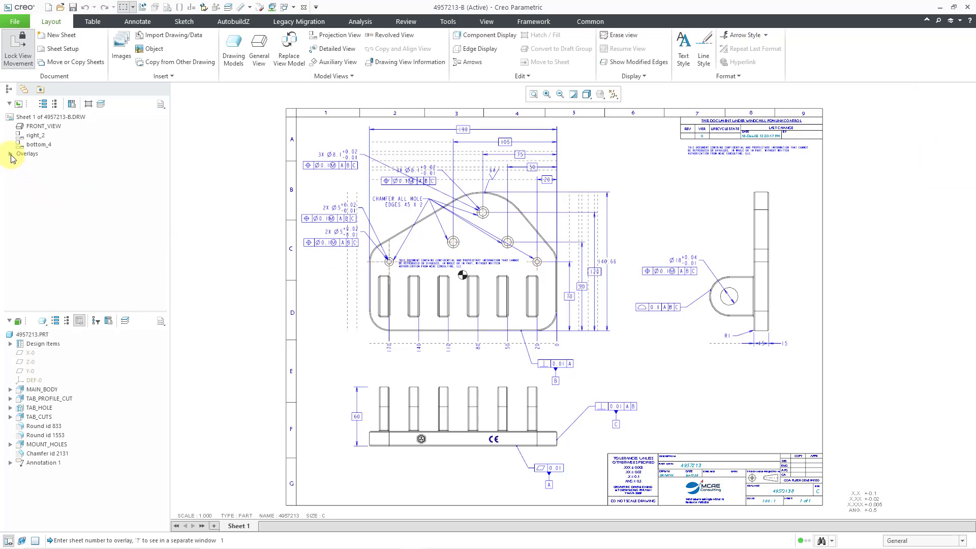
- Expand Overlays in the drawing tree and select the Overlay 1 entry
click(9, 153)
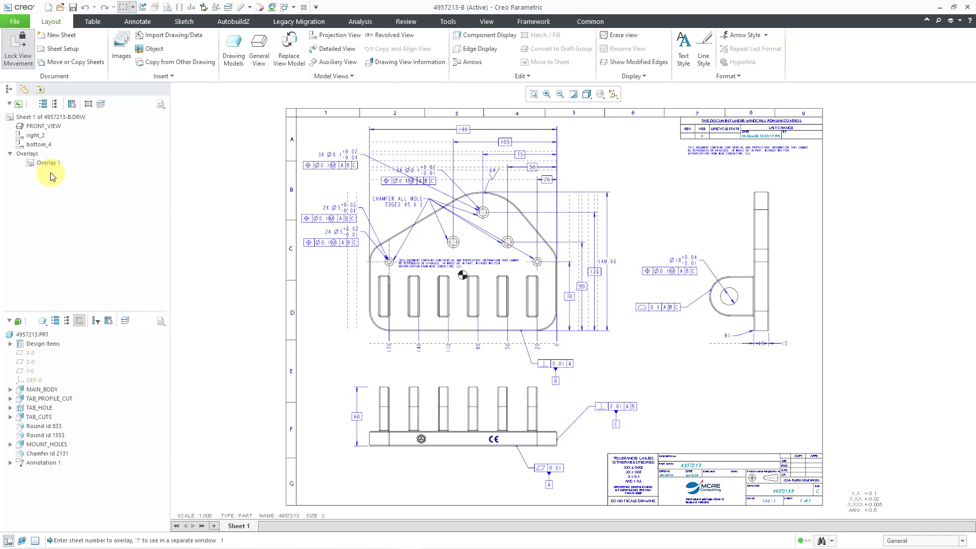
click(47, 163)
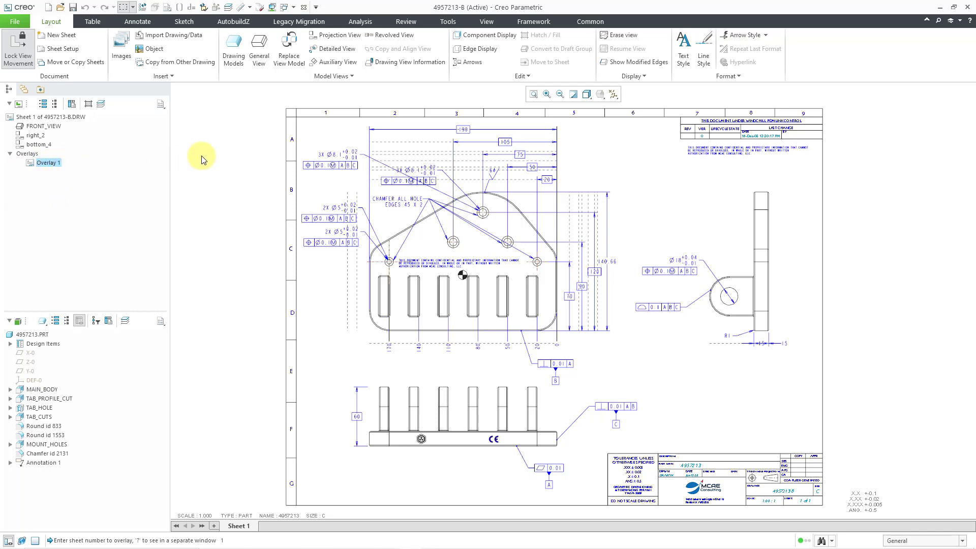
mouse_move(202, 159)
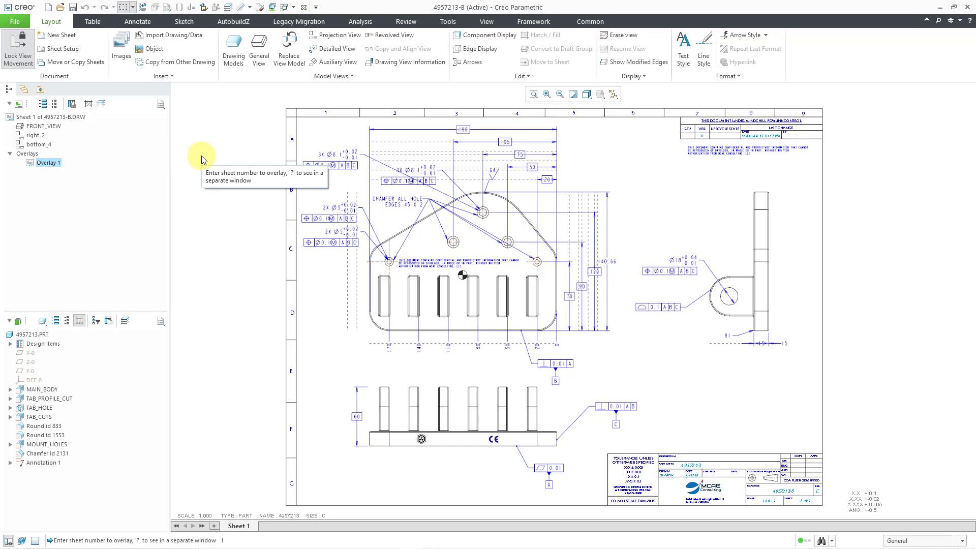
mouse_move(188, 104)
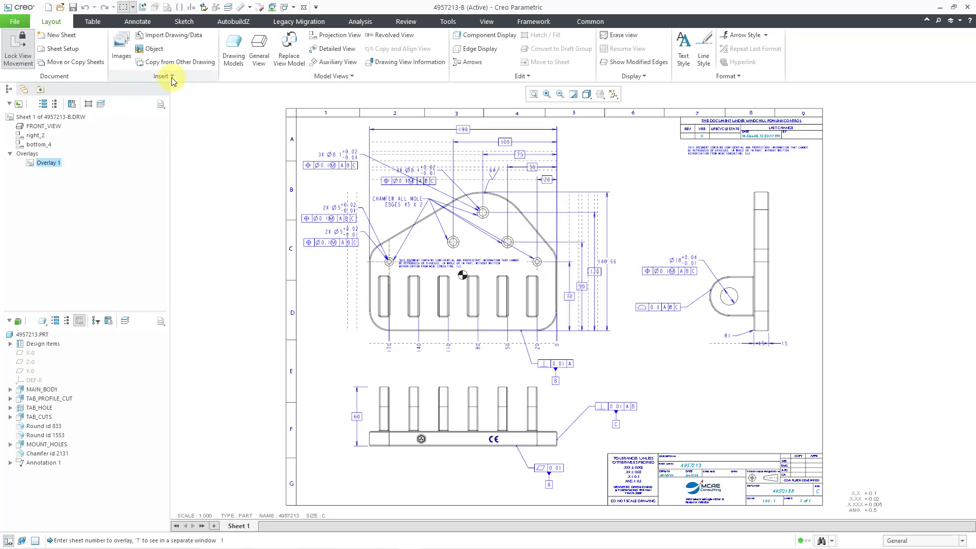
- Delete all overlays on the sheet, removing the 4957213-A callouts, and confirm
click(163, 76)
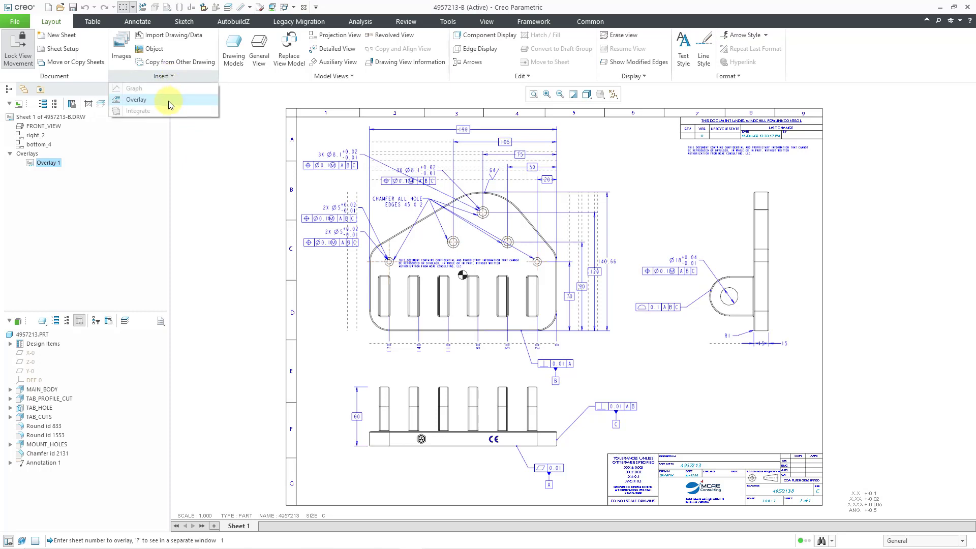
click(136, 99)
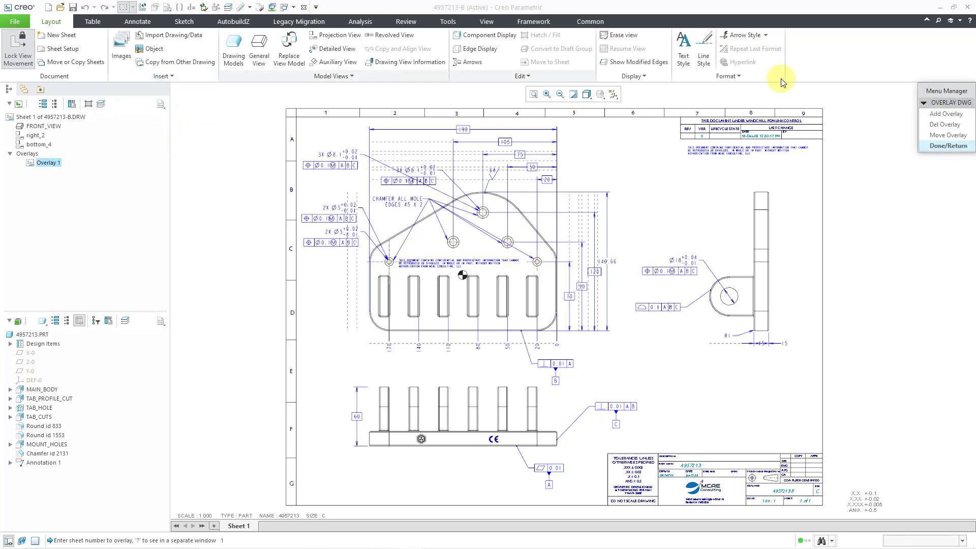
click(945, 124)
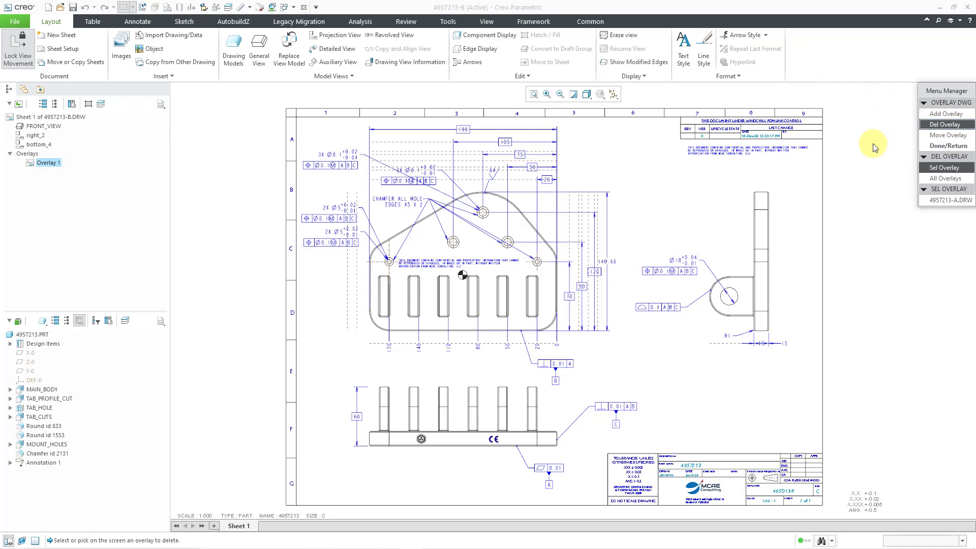
click(948, 200)
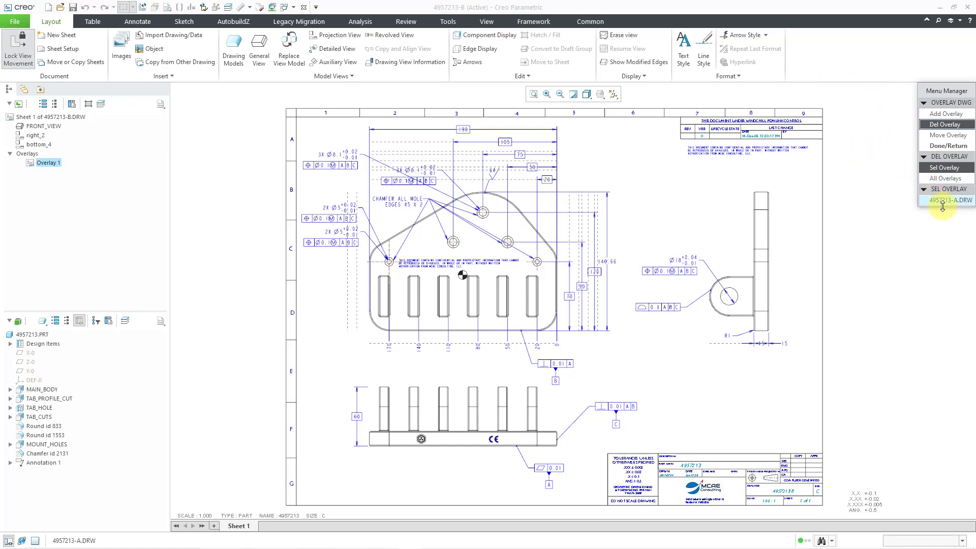
click(945, 178)
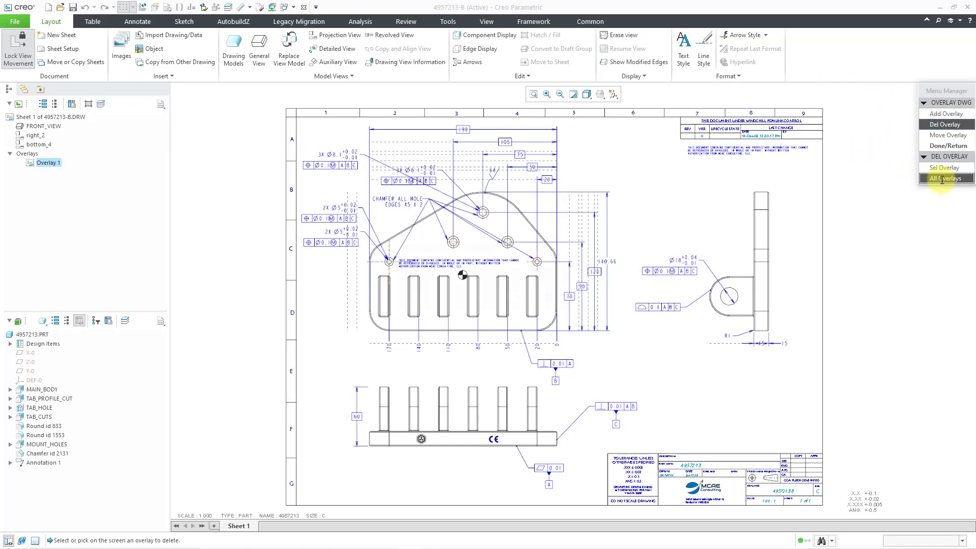
click(946, 178)
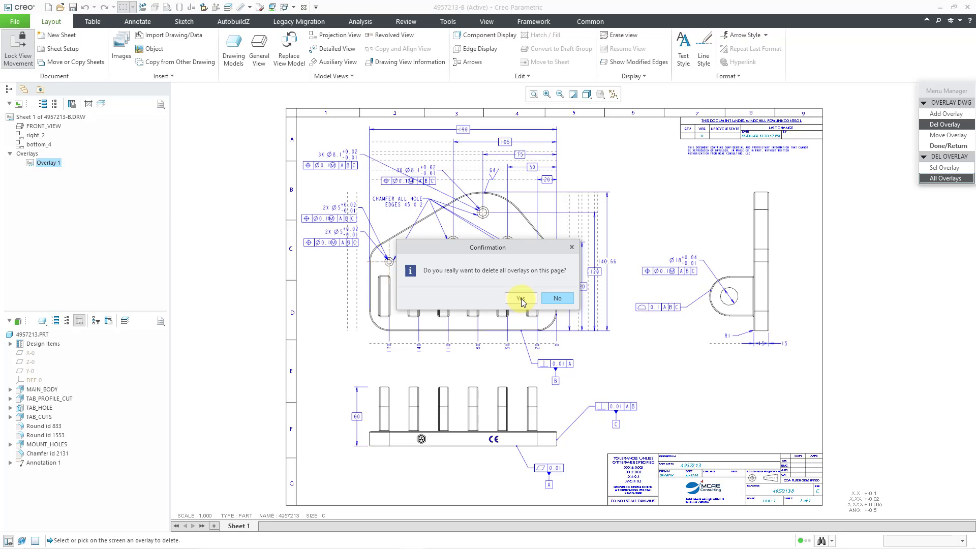
click(520, 298)
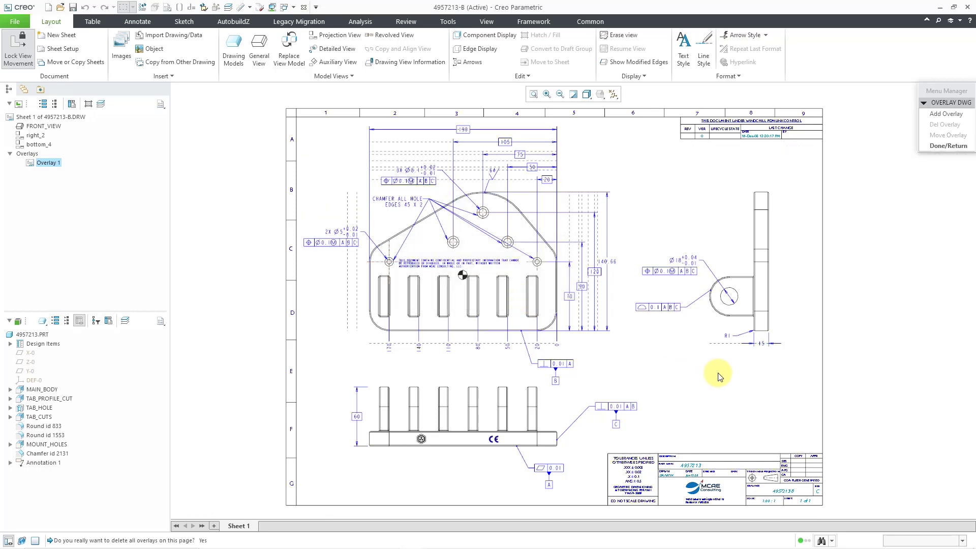
mouse_move(769, 347)
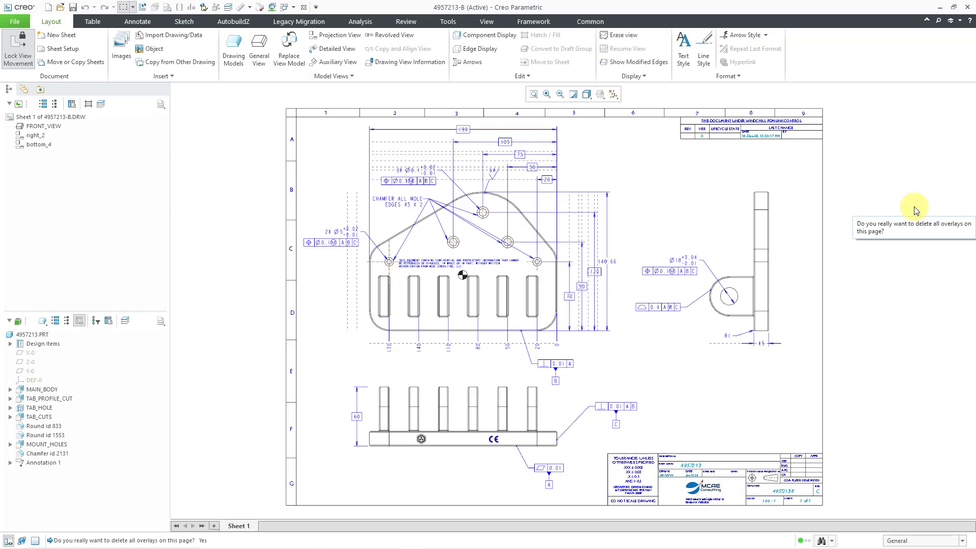
mouse_move(225, 145)
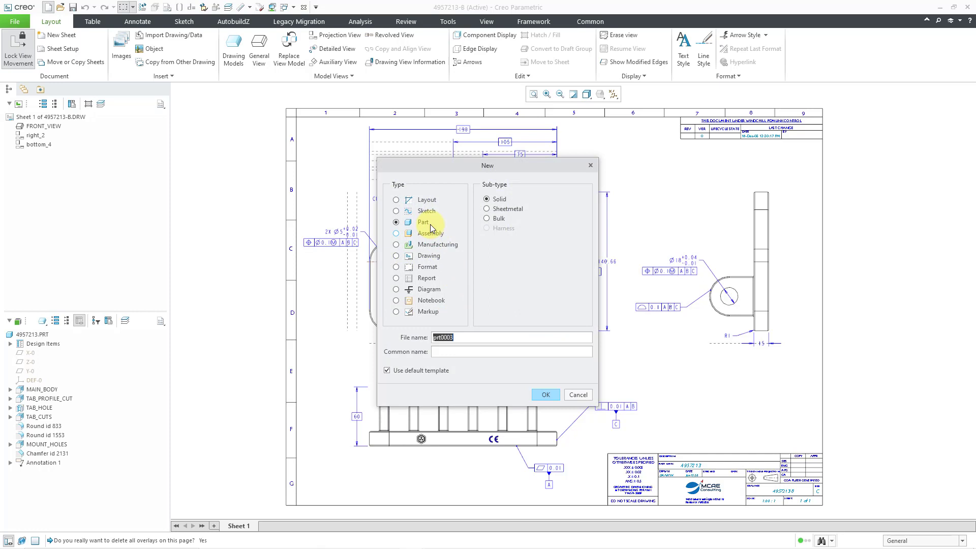
- Create an empty landscape D-size drawing with no template and no default model
click(396, 256)
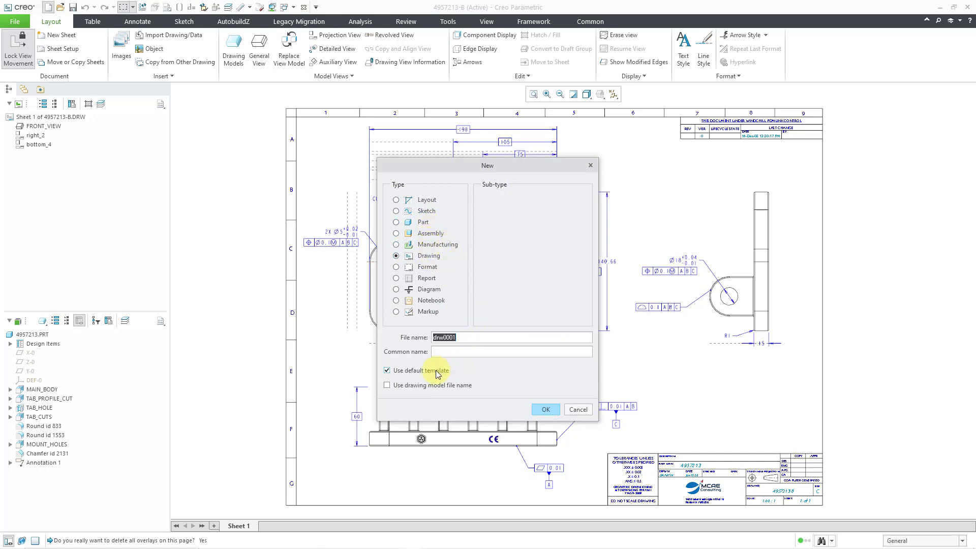
click(545, 409)
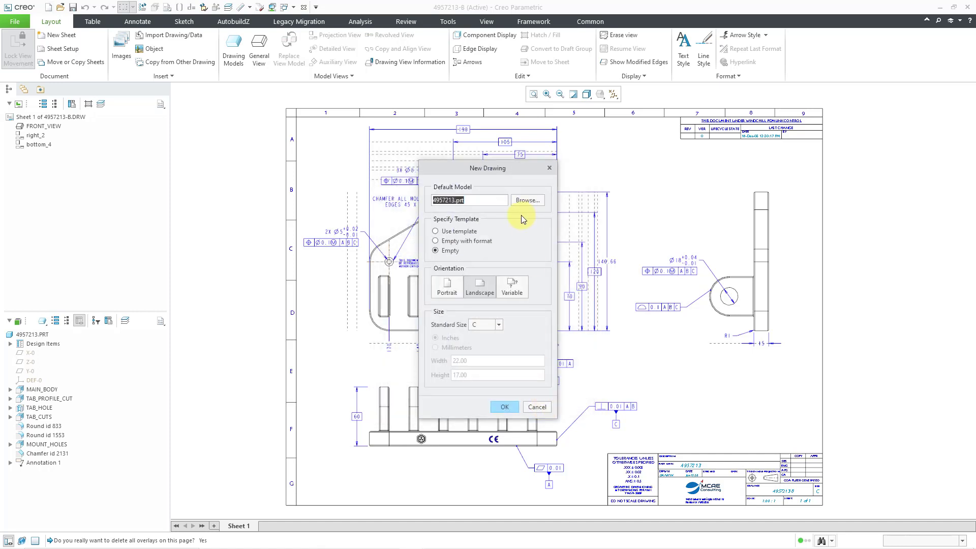
click(466, 200)
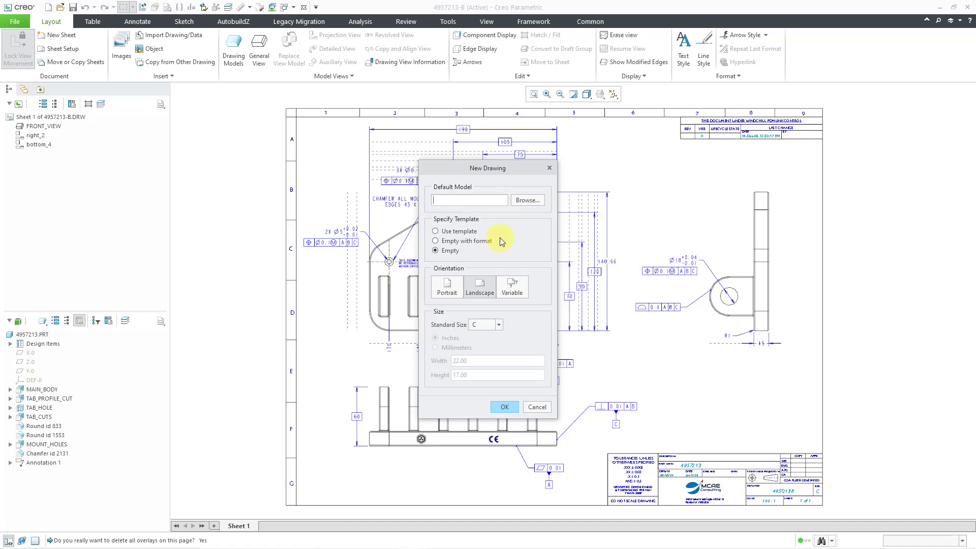
click(498, 324)
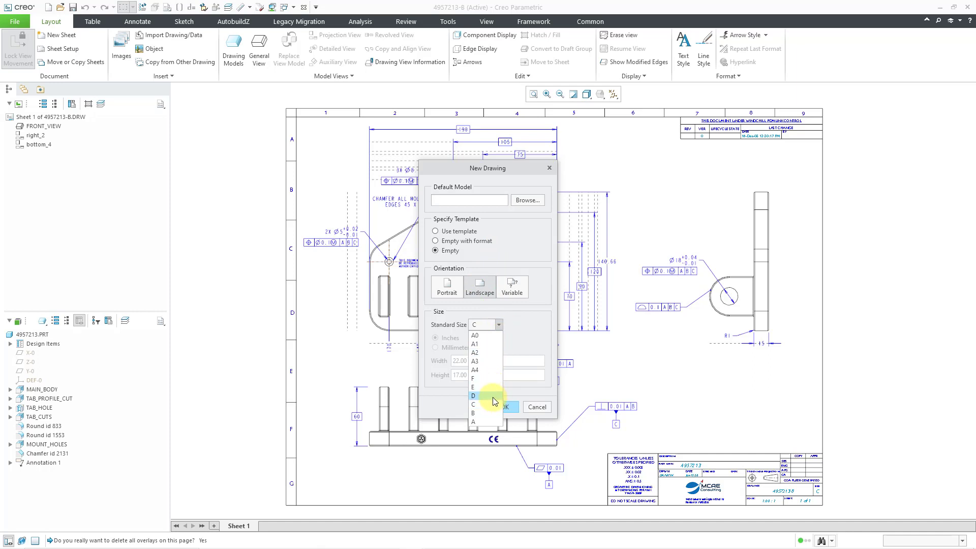
click(474, 396)
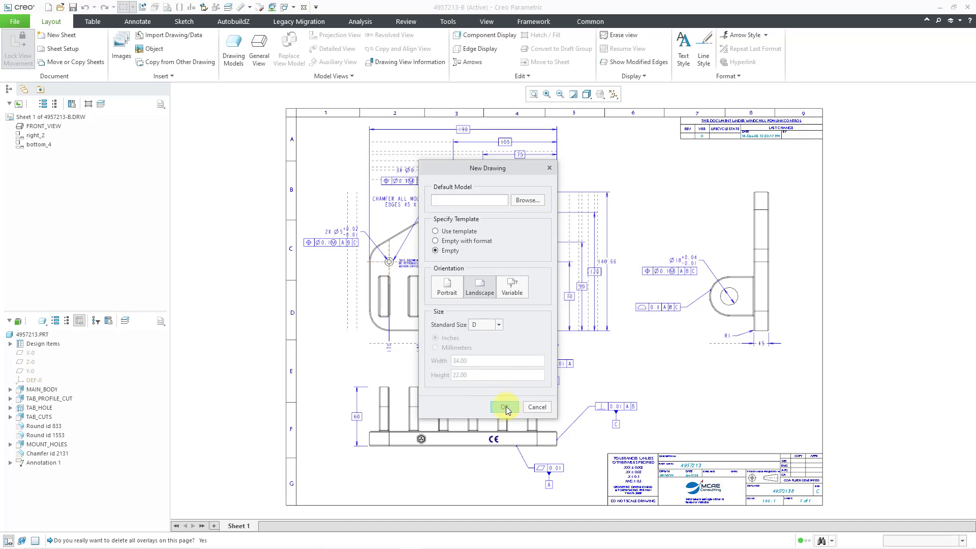
click(504, 407)
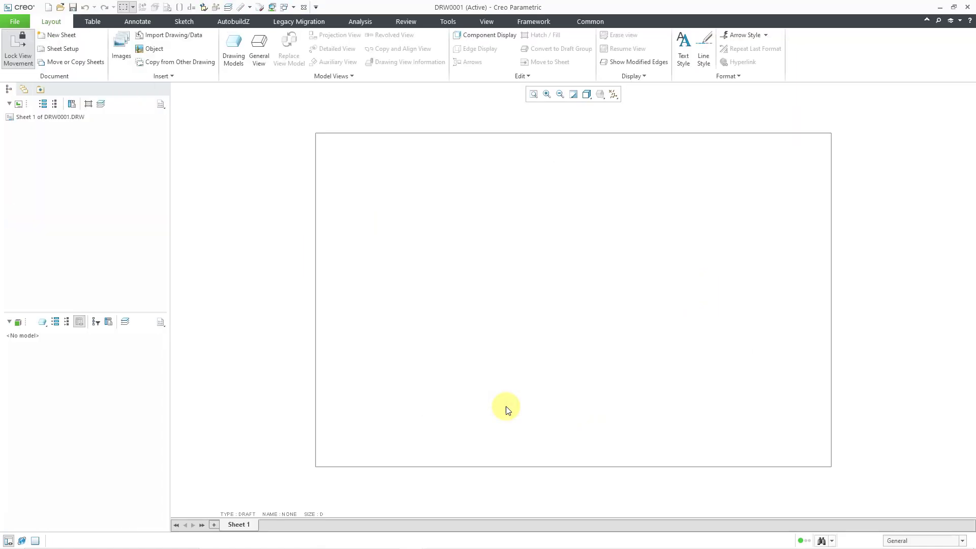
mouse_move(505, 403)
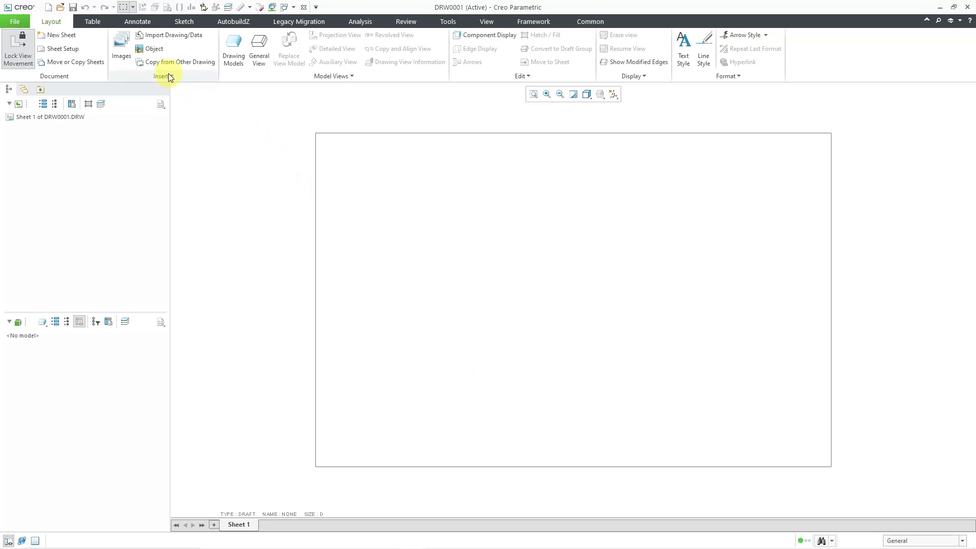
click(163, 76)
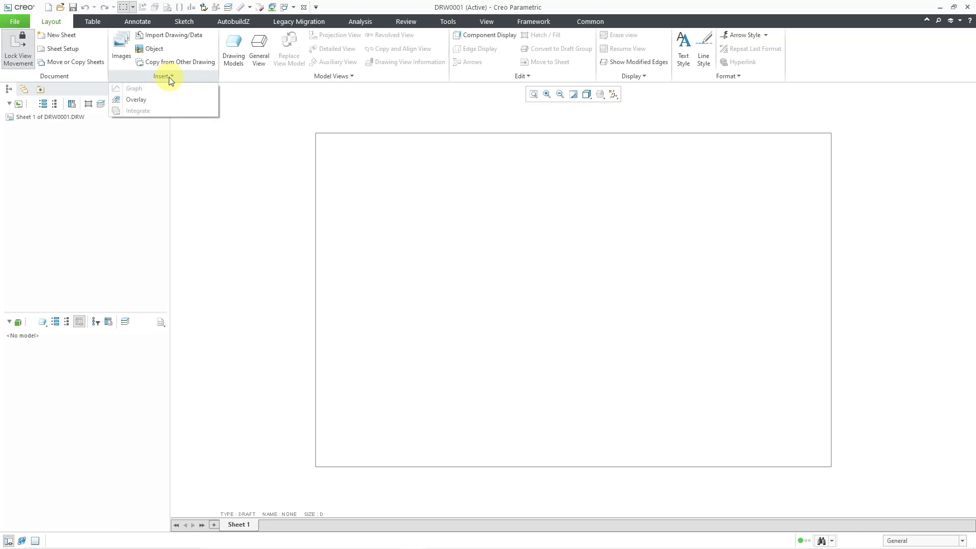
- Add a Place Views overlay from 4957213-a.drw using its FRONT_VIEW and proceed to origin picking
click(136, 100)
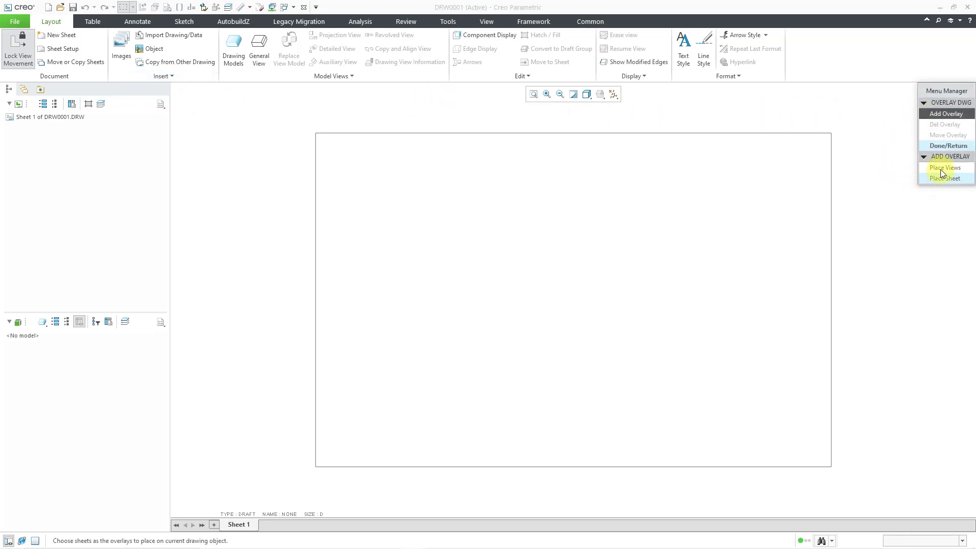
click(944, 167)
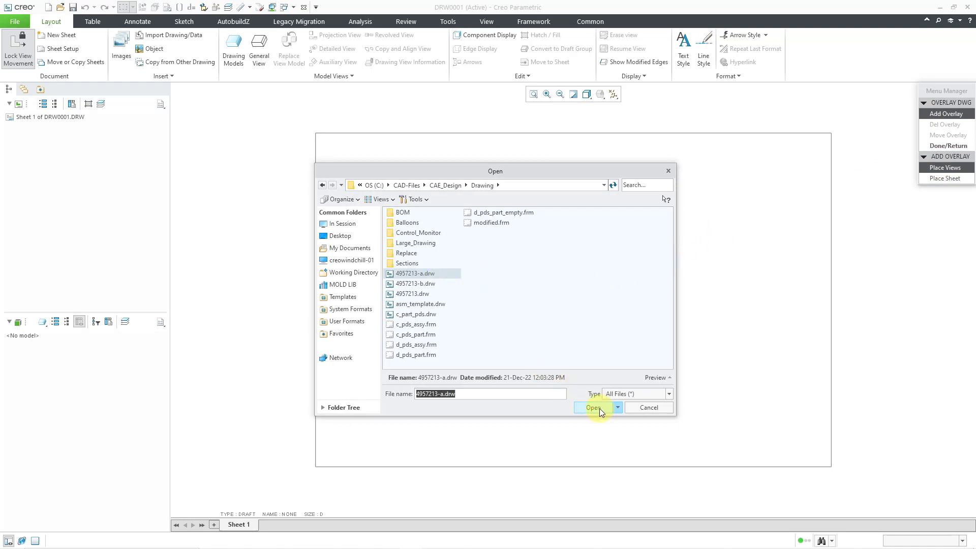
click(592, 408)
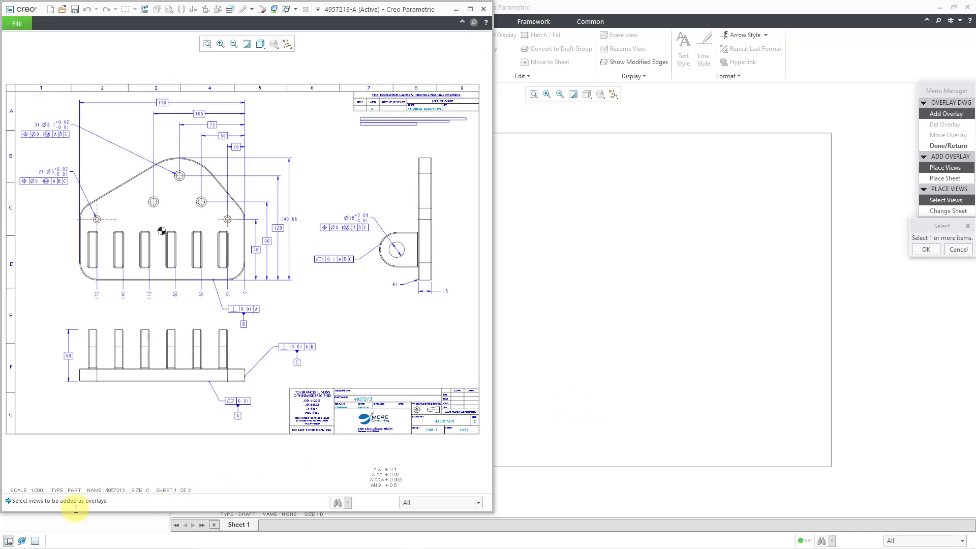
click(175, 227)
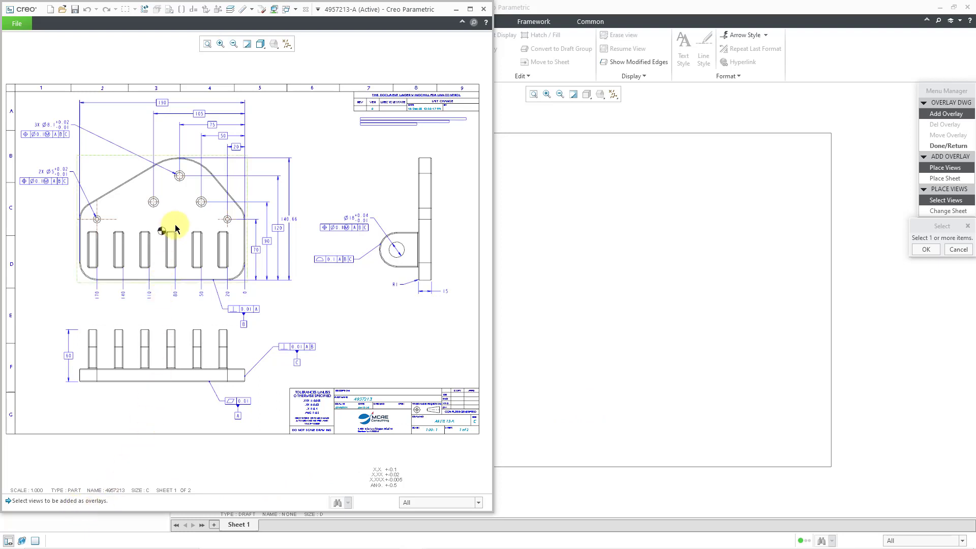
mouse_move(176, 218)
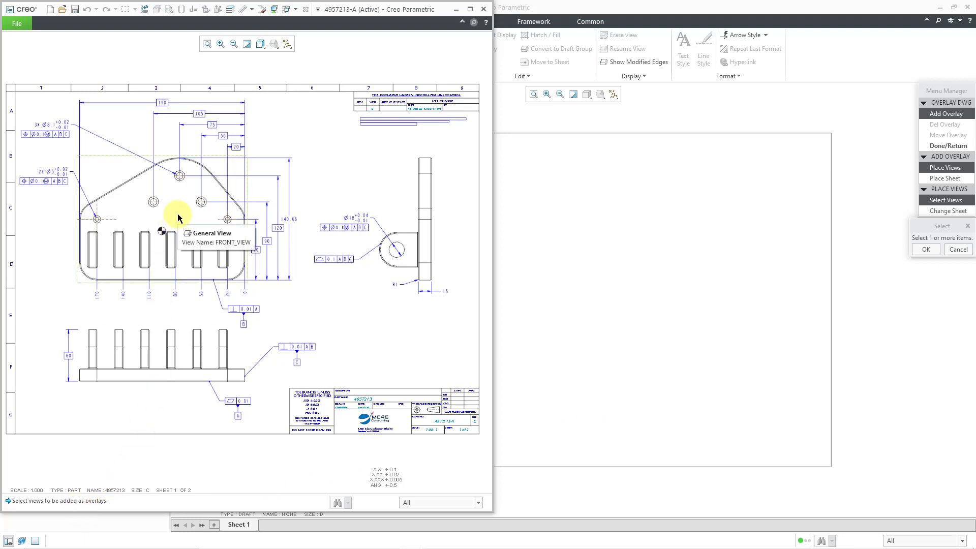
click(178, 217)
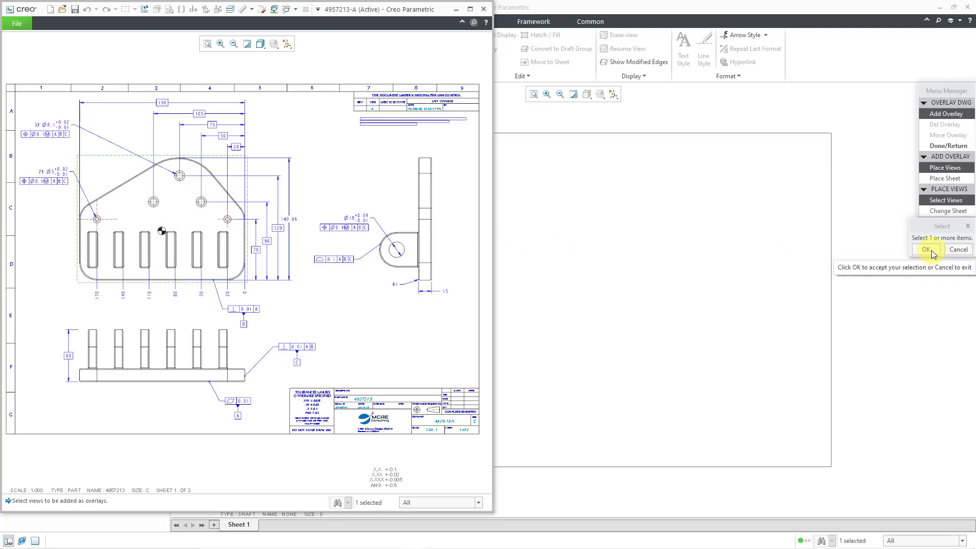
click(925, 250)
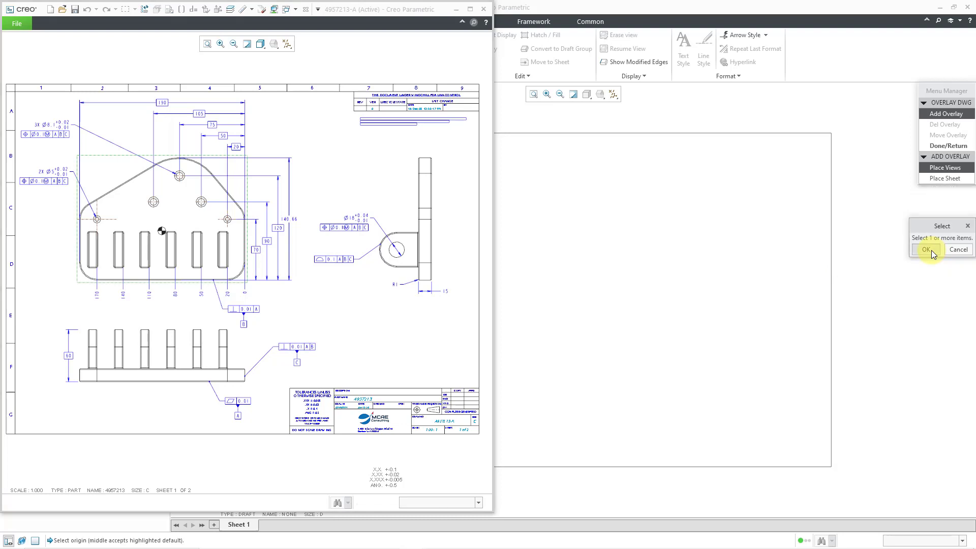
click(927, 249)
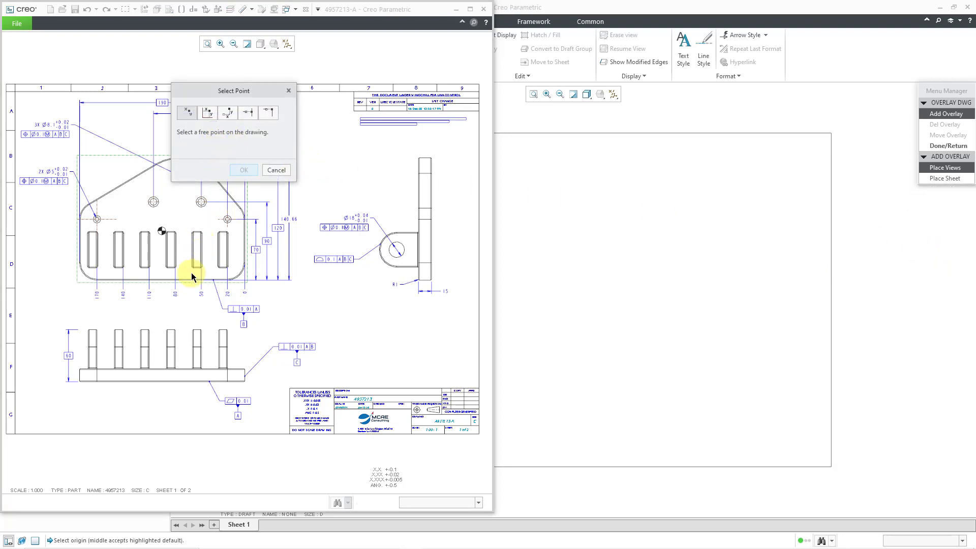
mouse_move(205, 377)
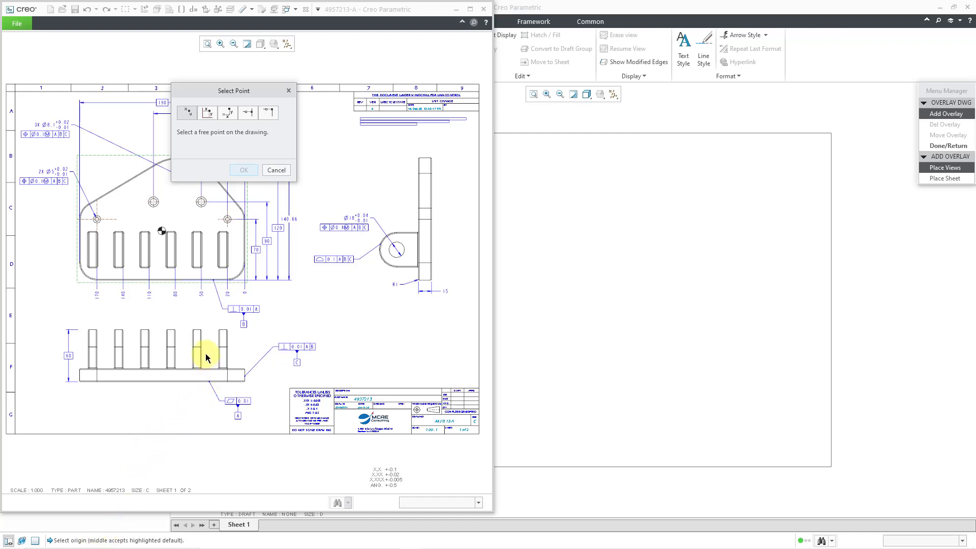
mouse_move(249, 284)
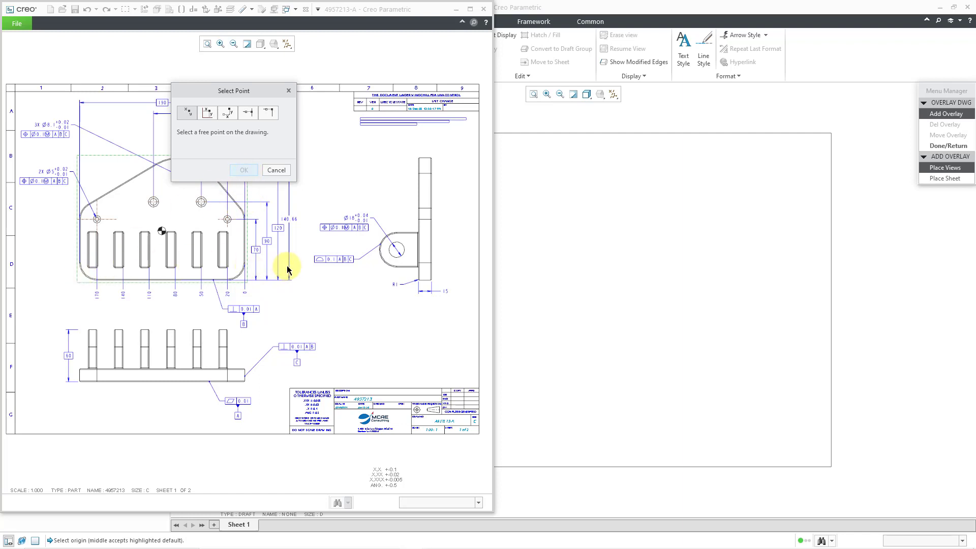
mouse_move(302, 255)
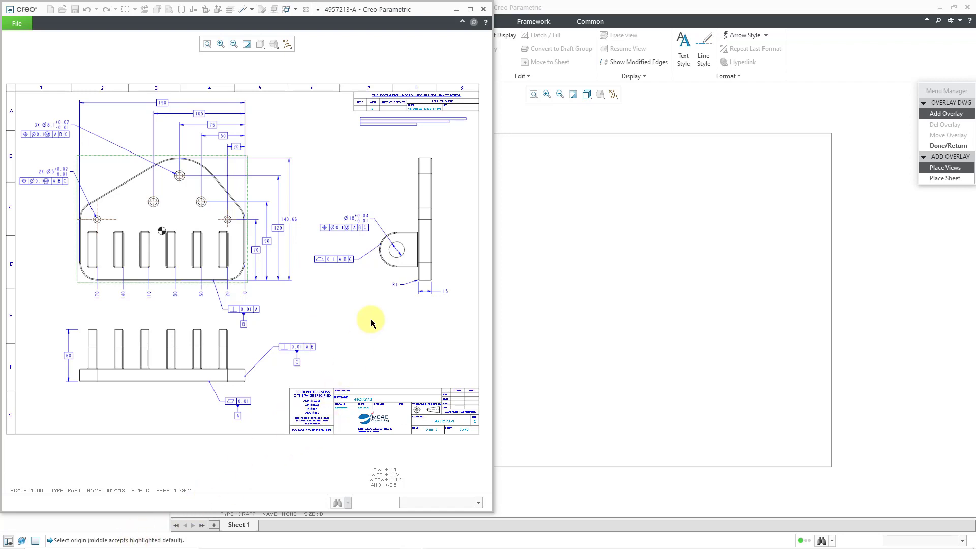
mouse_move(427, 10)
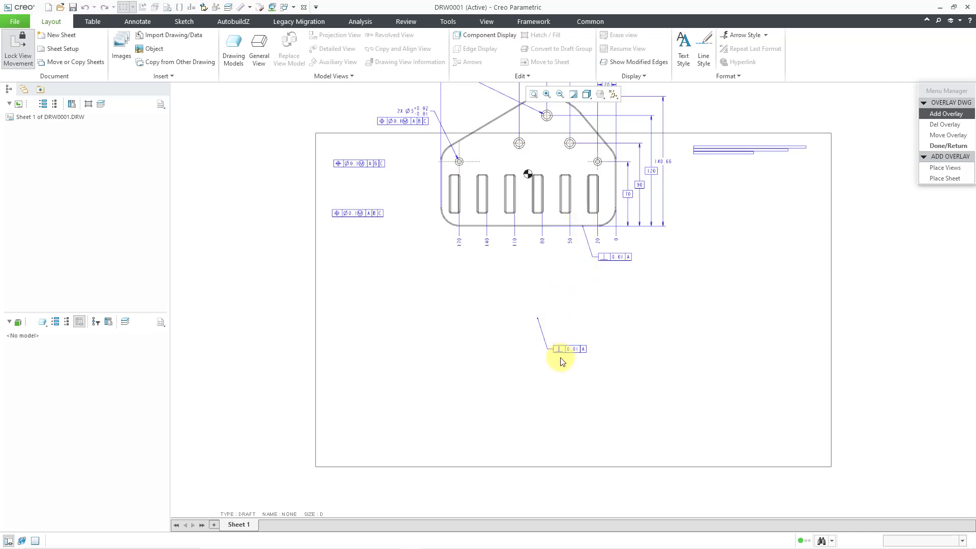
mouse_move(584, 356)
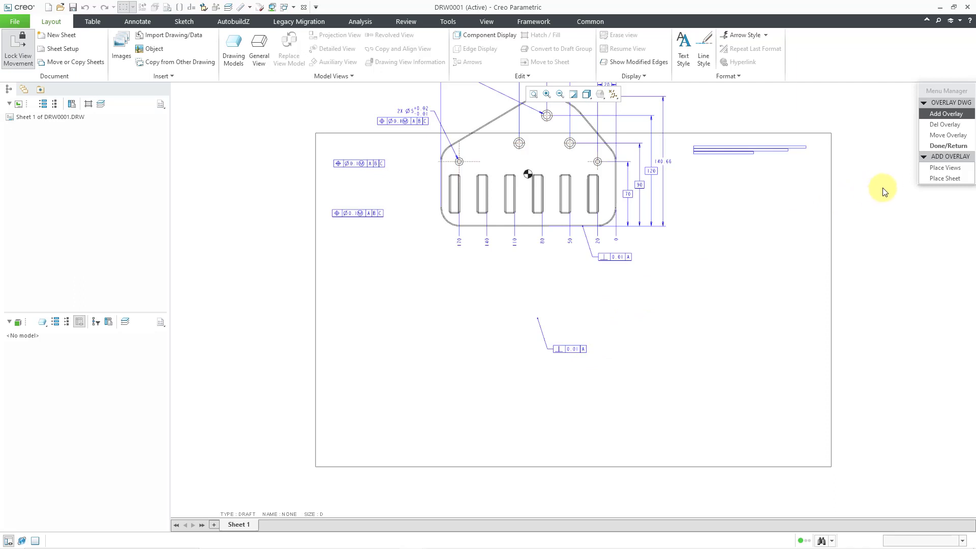
- Move overlay View 1 with From-To, picking the start point to bring it within the sheet
click(948, 135)
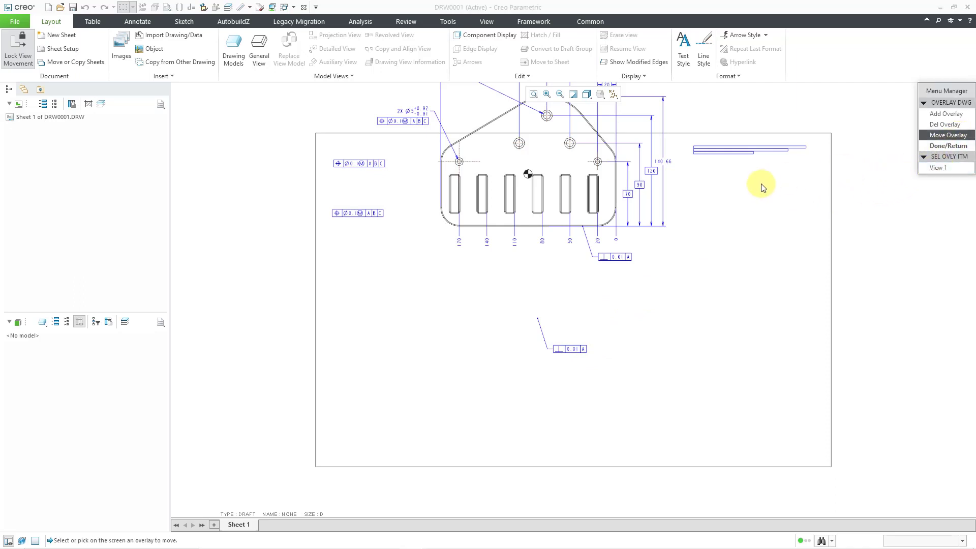
click(939, 168)
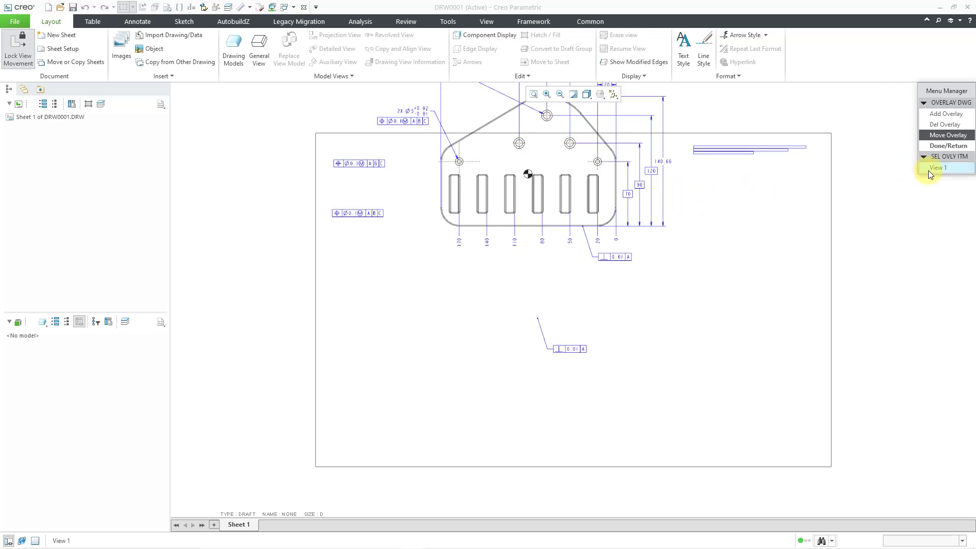
click(938, 168)
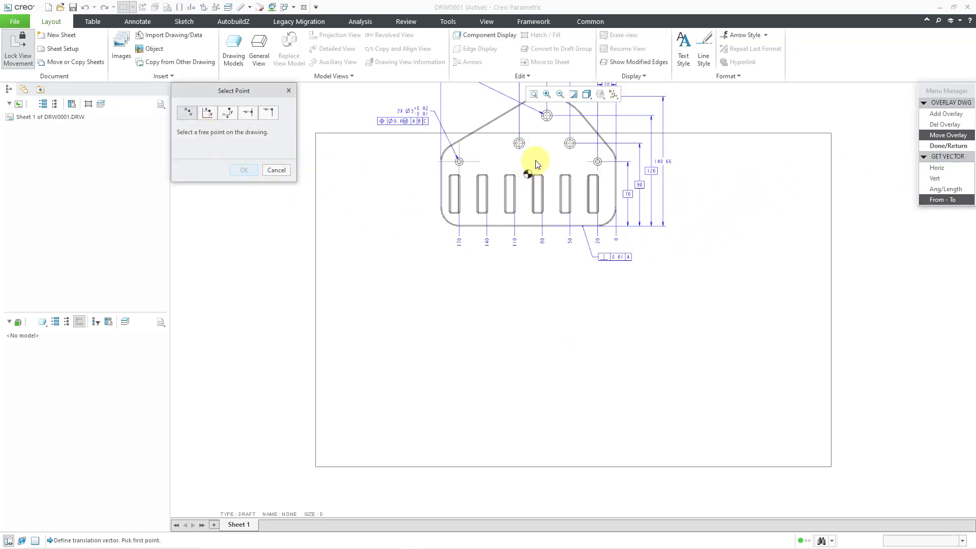
click(534, 161)
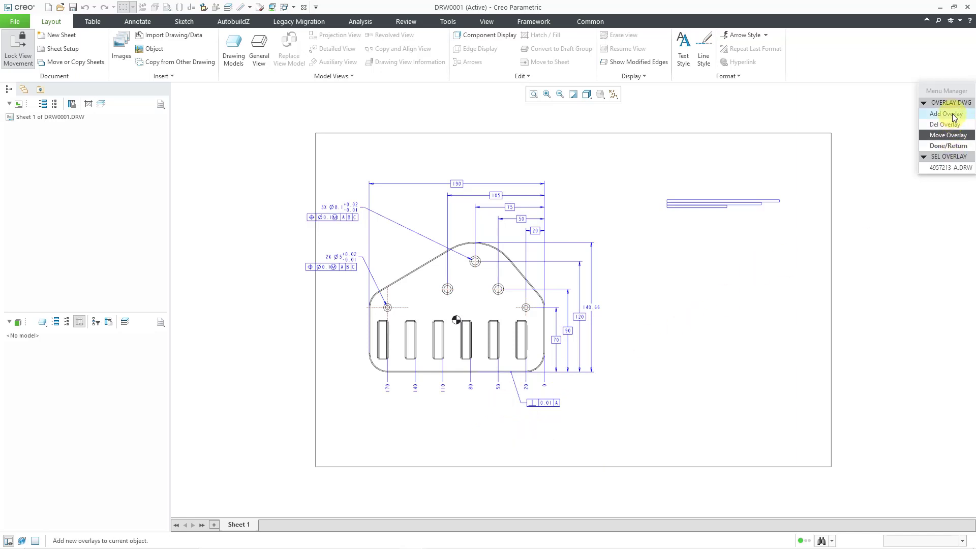
- Add a second Place Views overlay from 4957213-b.drw using its side view, then finish
click(947, 114)
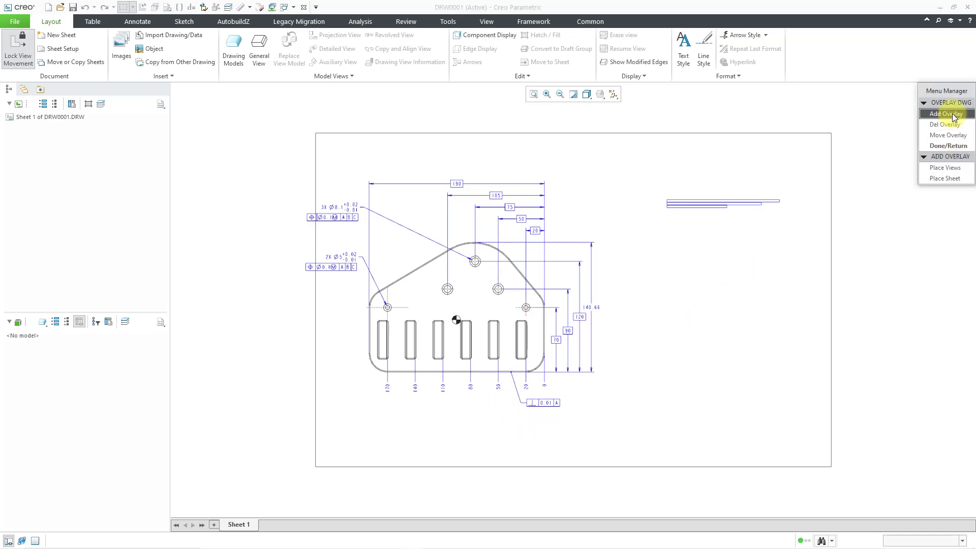
click(945, 168)
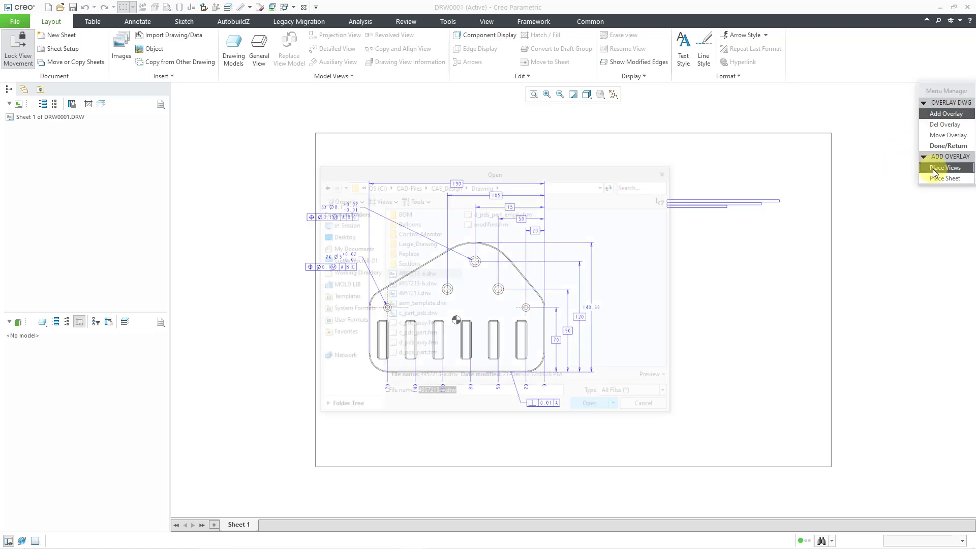
click(415, 283)
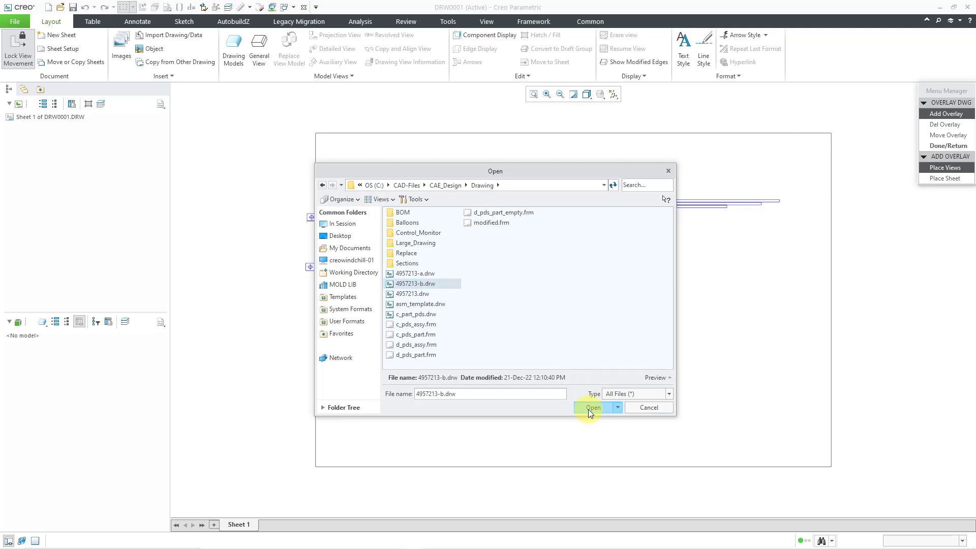
click(592, 408)
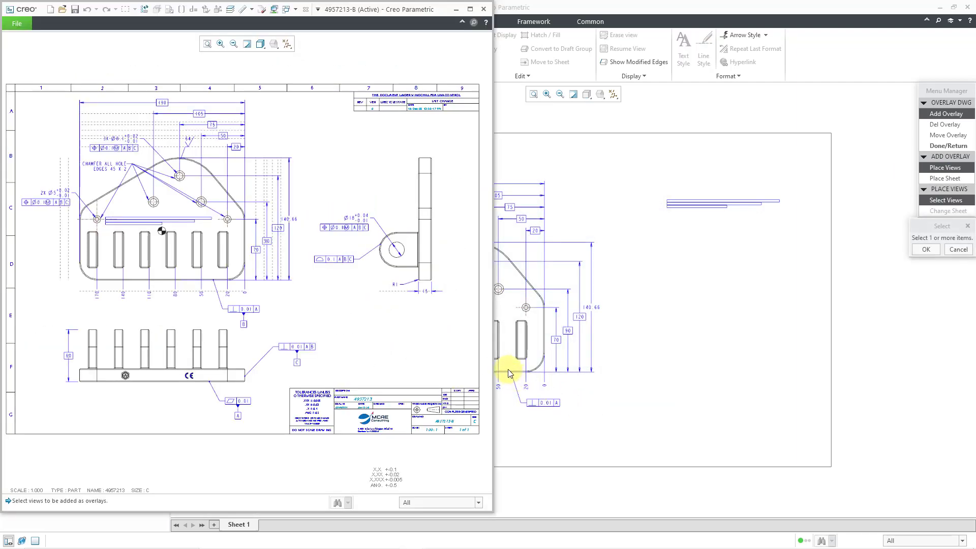
mouse_move(445, 267)
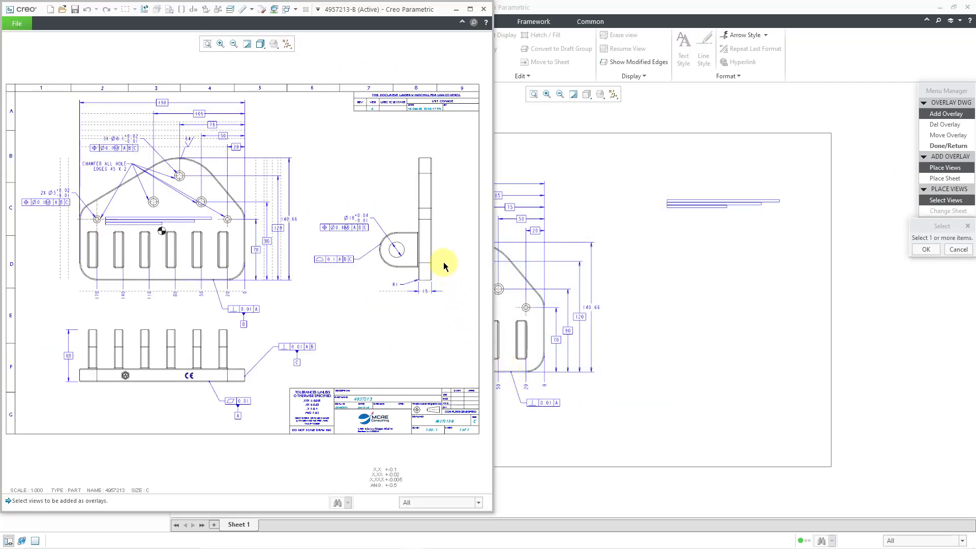
click(416, 221)
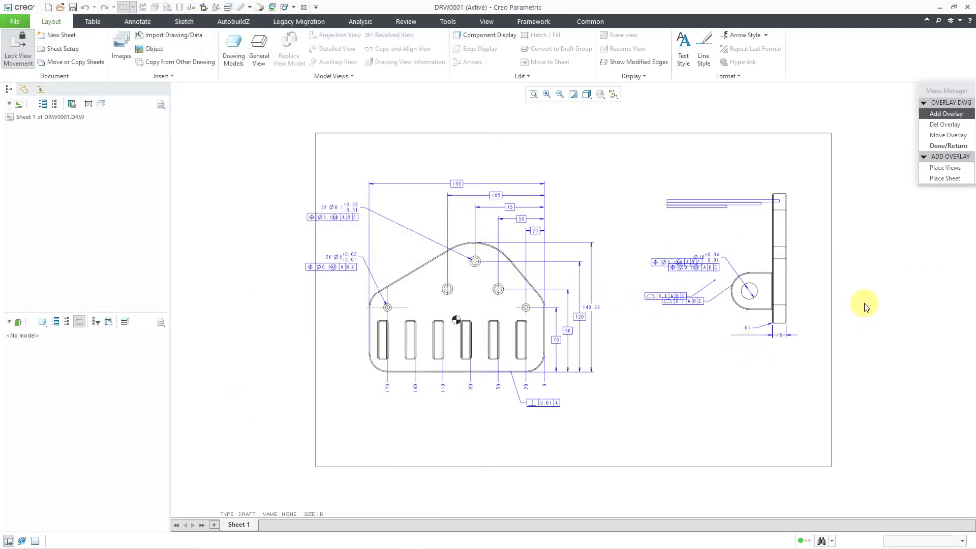
click(948, 146)
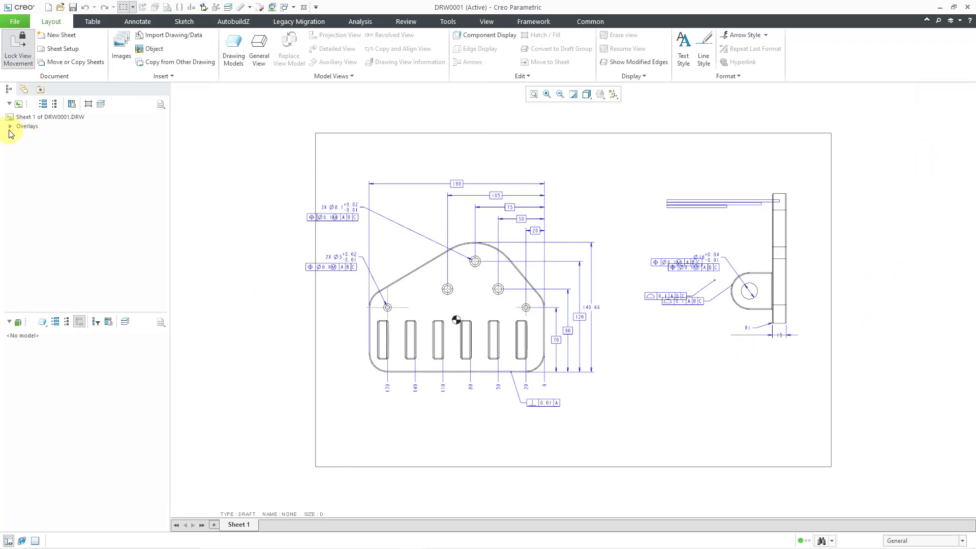
- Expand the Overlays node so Overlay 1 and Overlay 2 show in the drawing tree
click(11, 127)
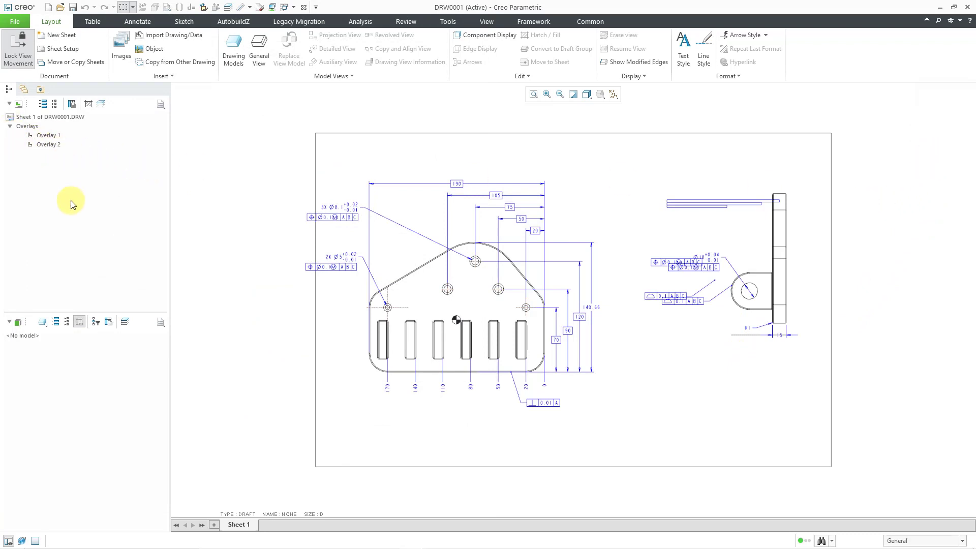
mouse_move(496, 356)
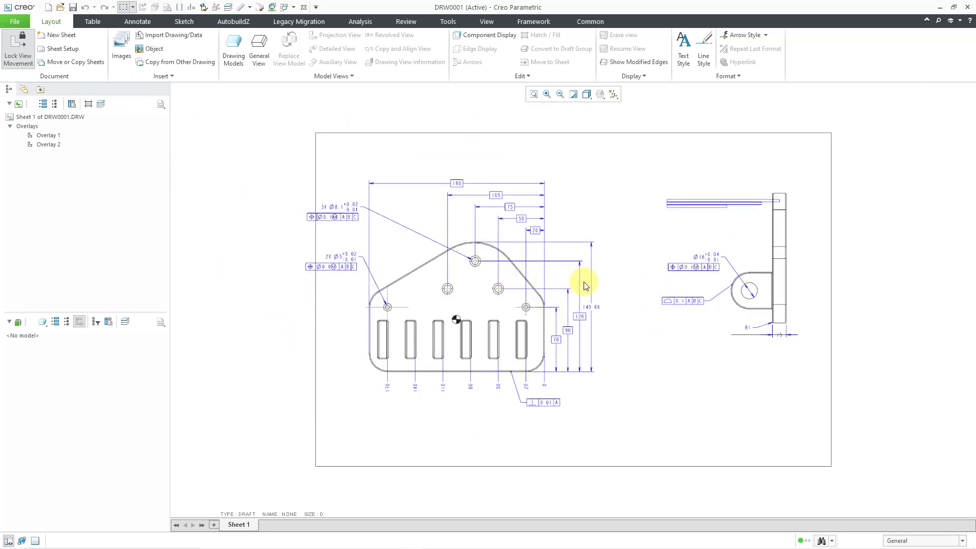
mouse_move(554, 302)
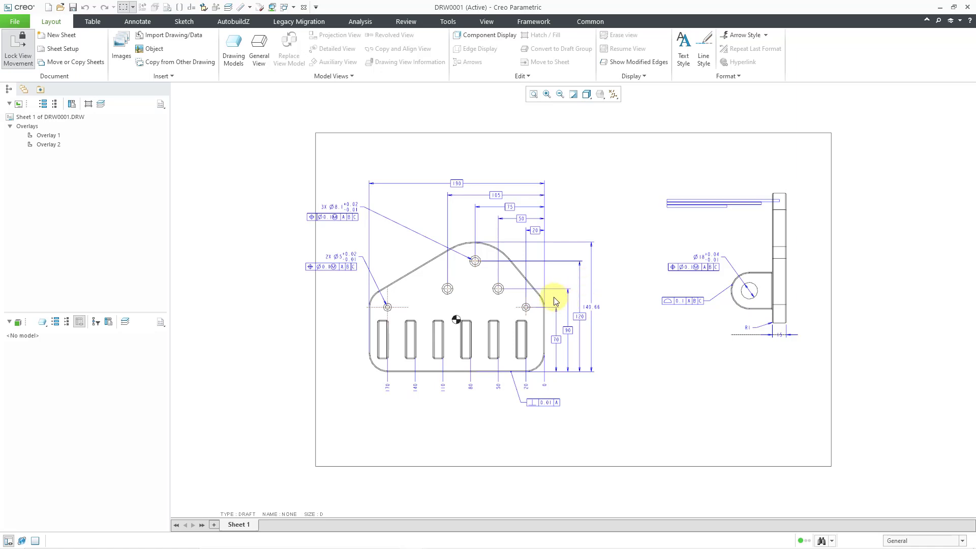
mouse_move(676, 386)
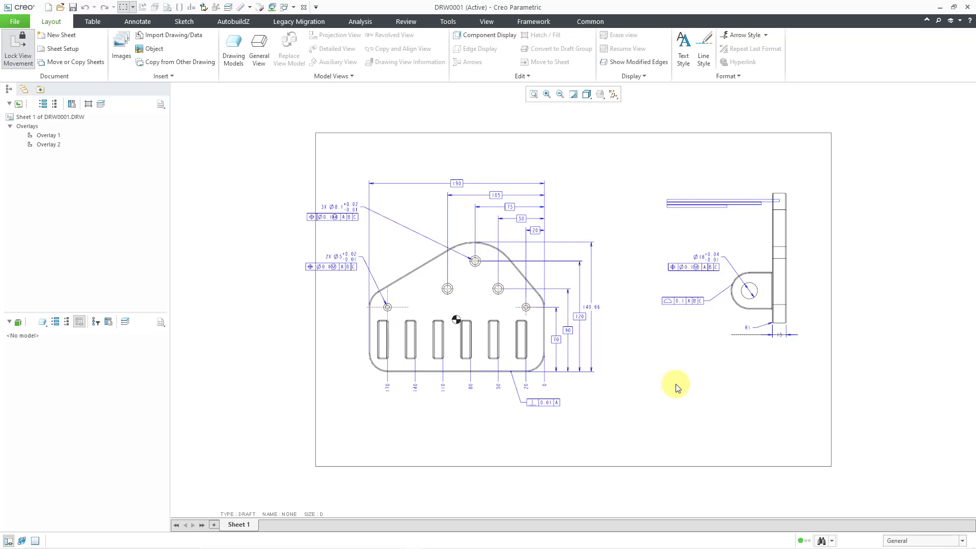
mouse_move(690, 343)
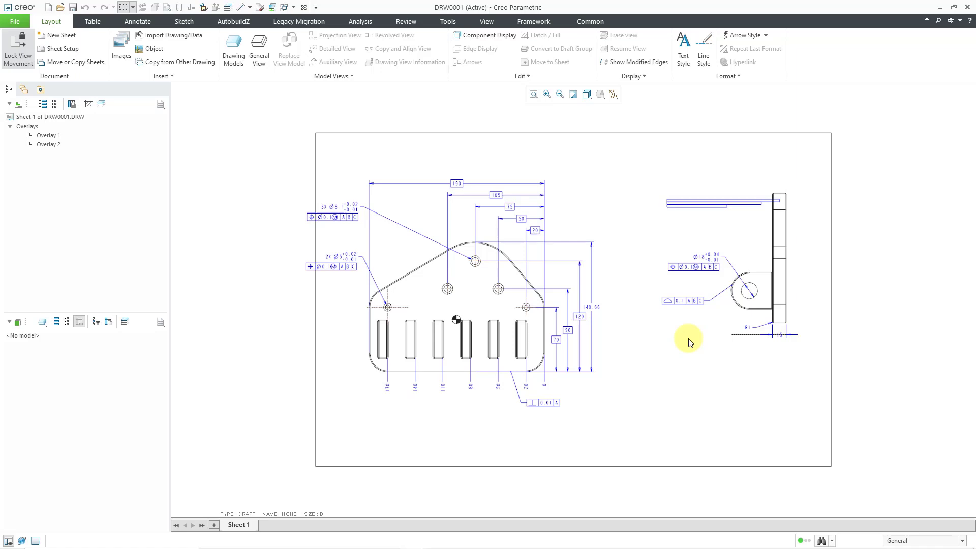
mouse_move(334, 102)
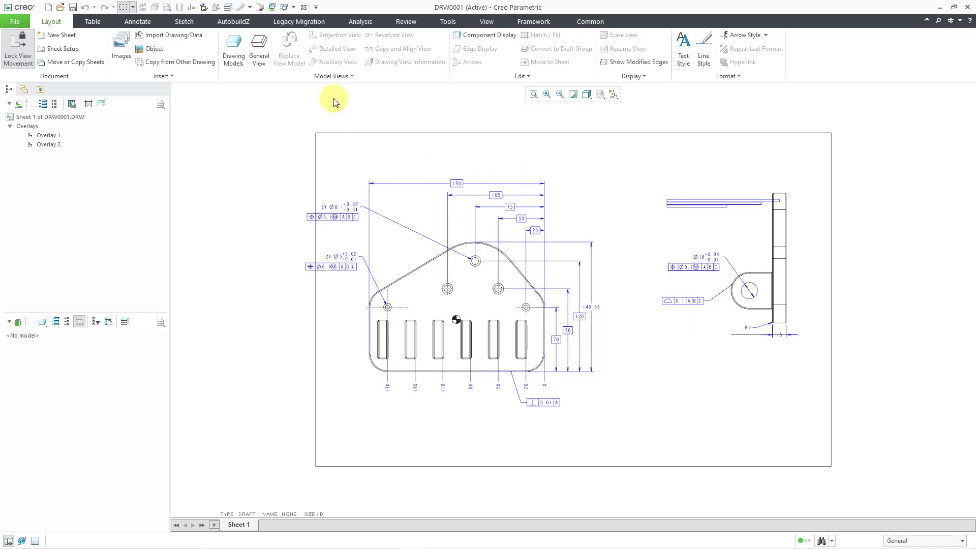
- Activate 4957213-B.DRW from the open windows list and show its Review comparison tools
click(288, 6)
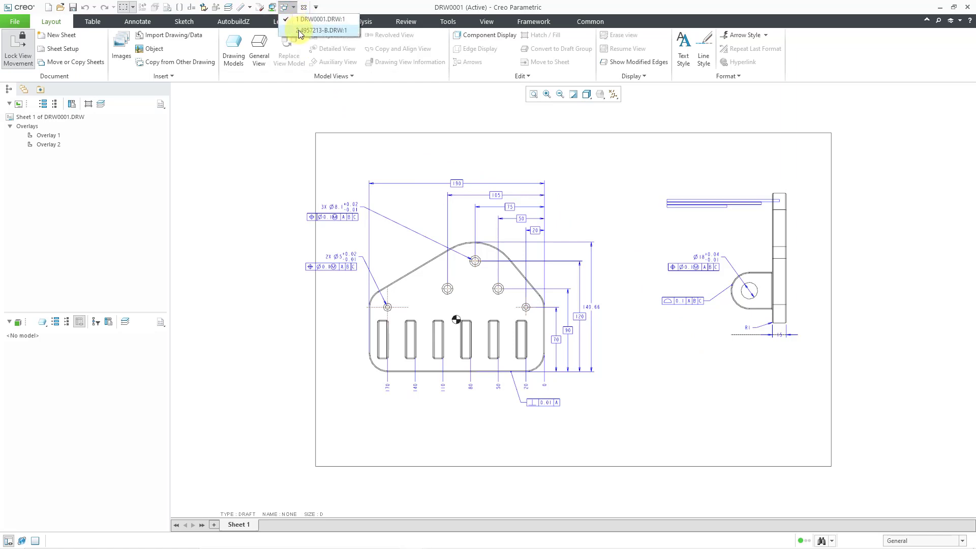
click(323, 30)
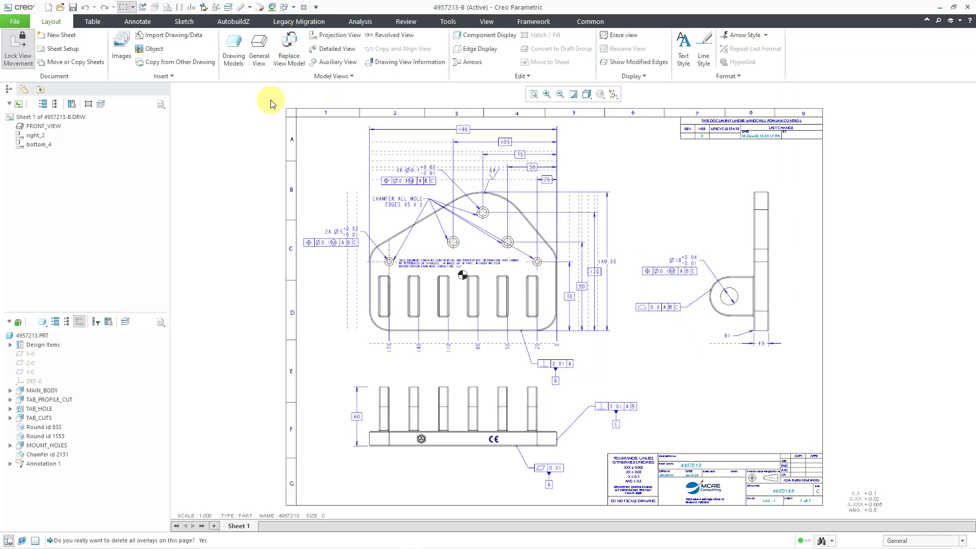
click(426, 22)
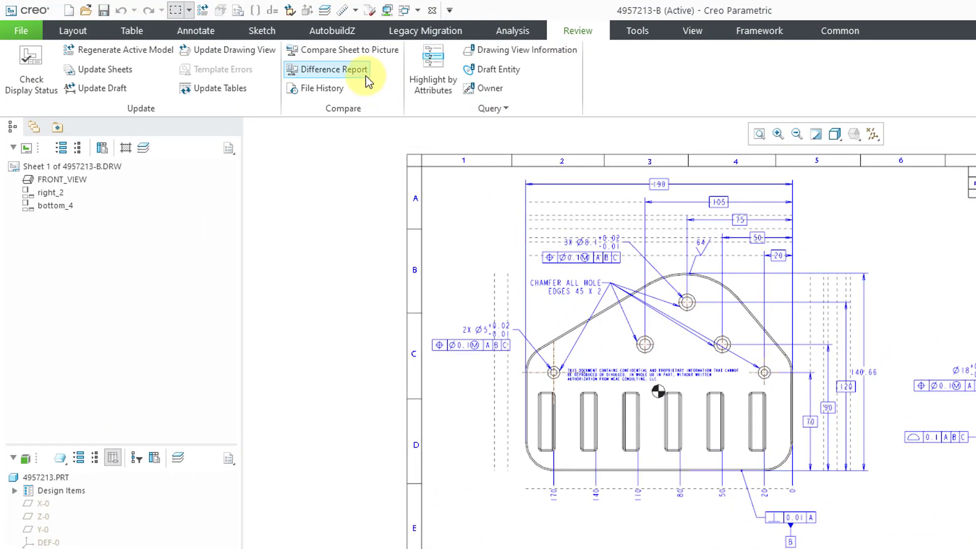
mouse_move(334, 69)
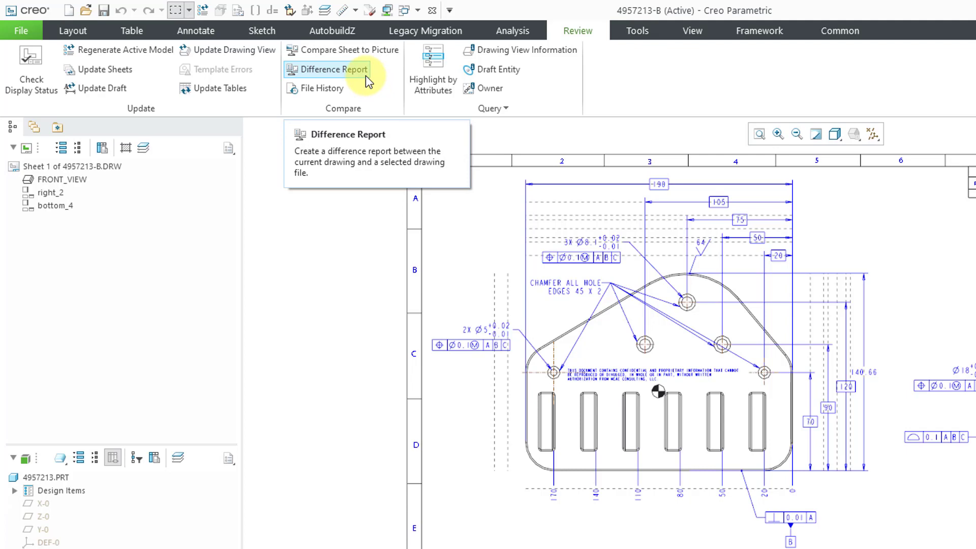